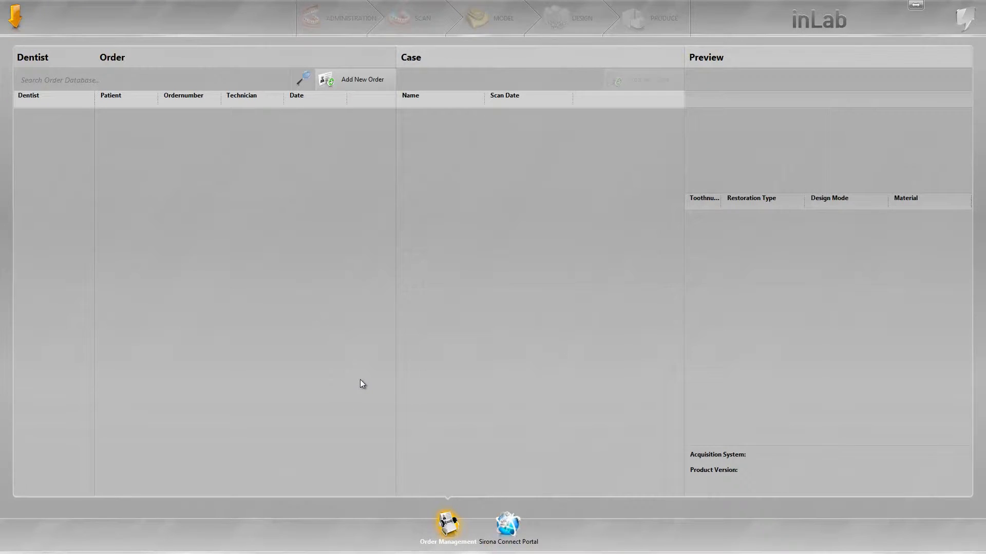
mouse_move(344, 383)
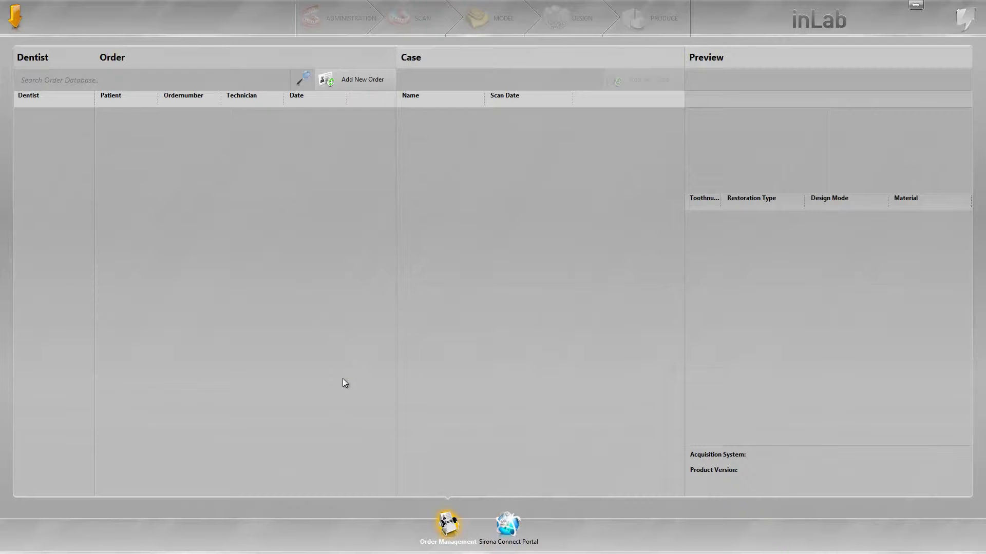
mouse_move(352, 317)
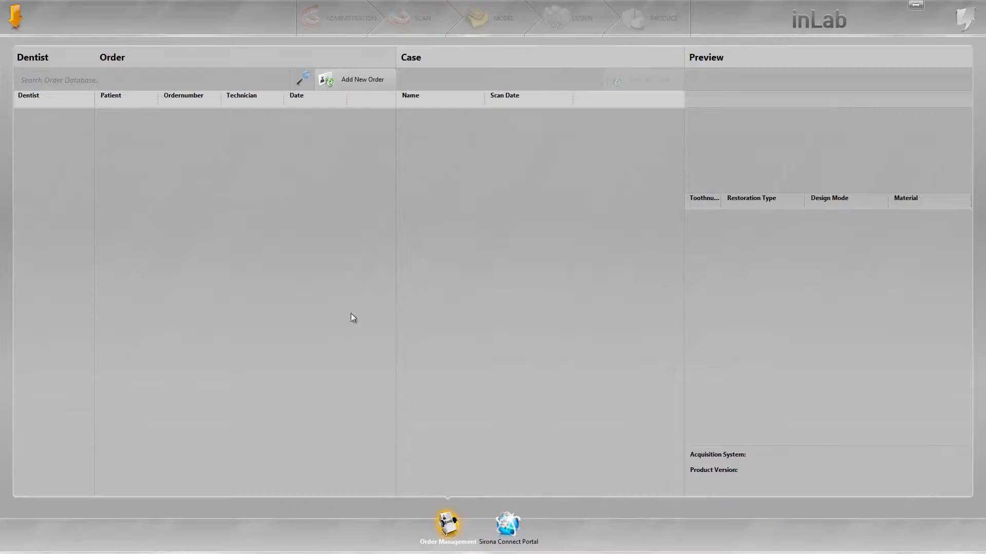
mouse_move(111, 113)
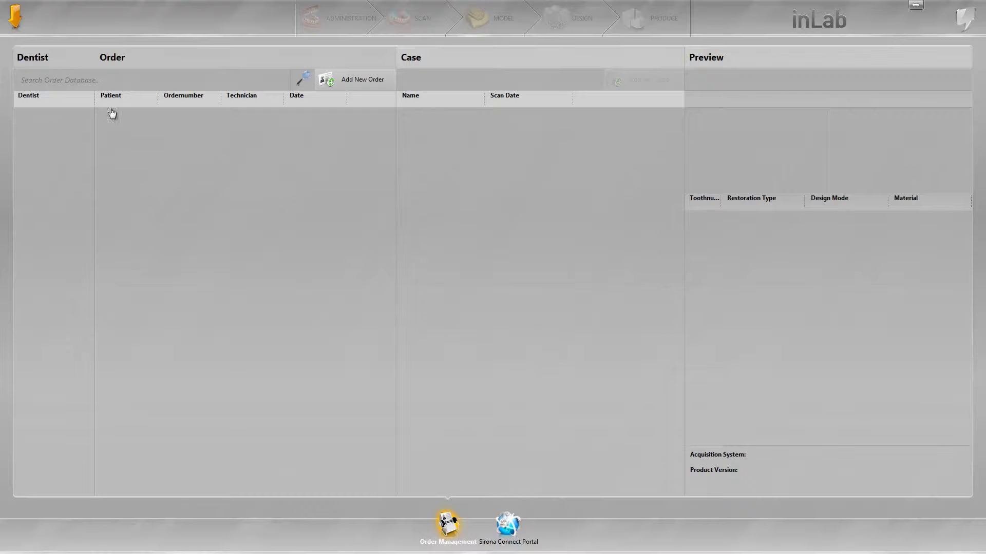
mouse_move(15, 27)
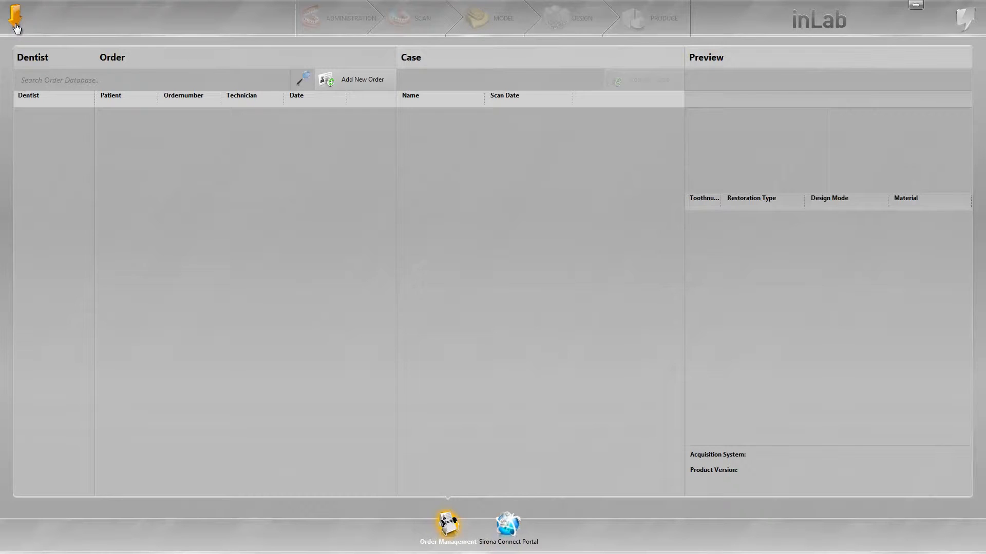
Expand inLab's main menu using the orange arrow at the top left.
left_click(15, 18)
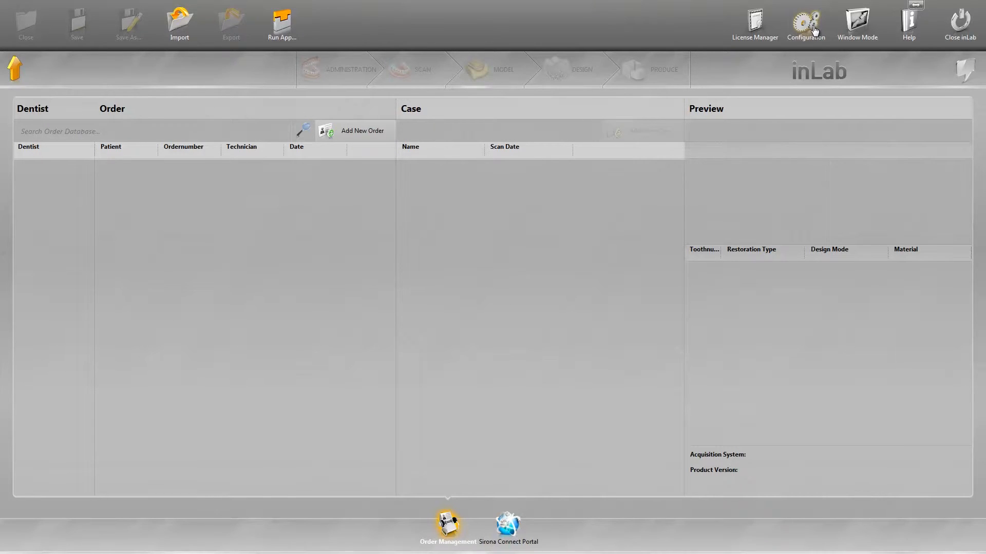
Enter configuration mode to show the apps page with App Center and Partial Framework 15.
left_click(806, 26)
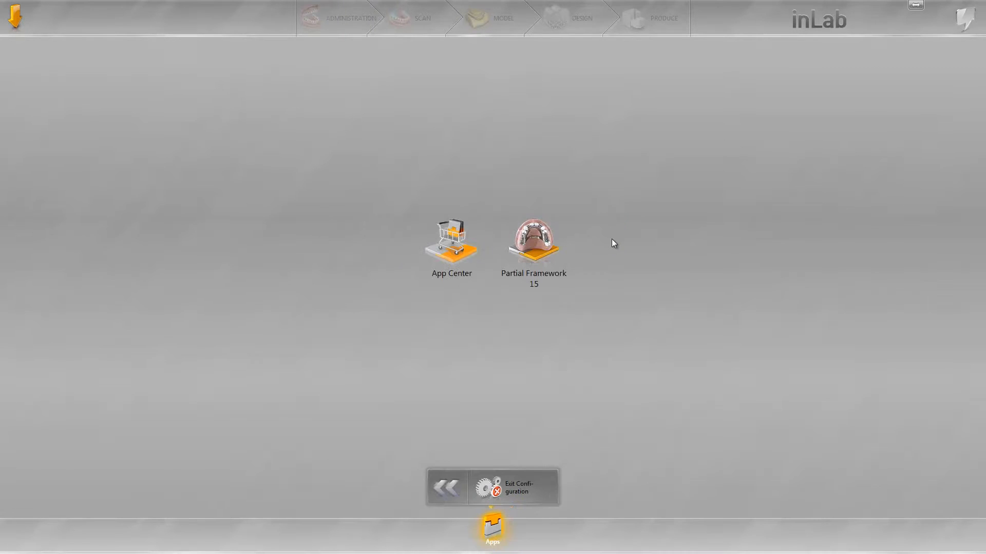
mouse_move(548, 210)
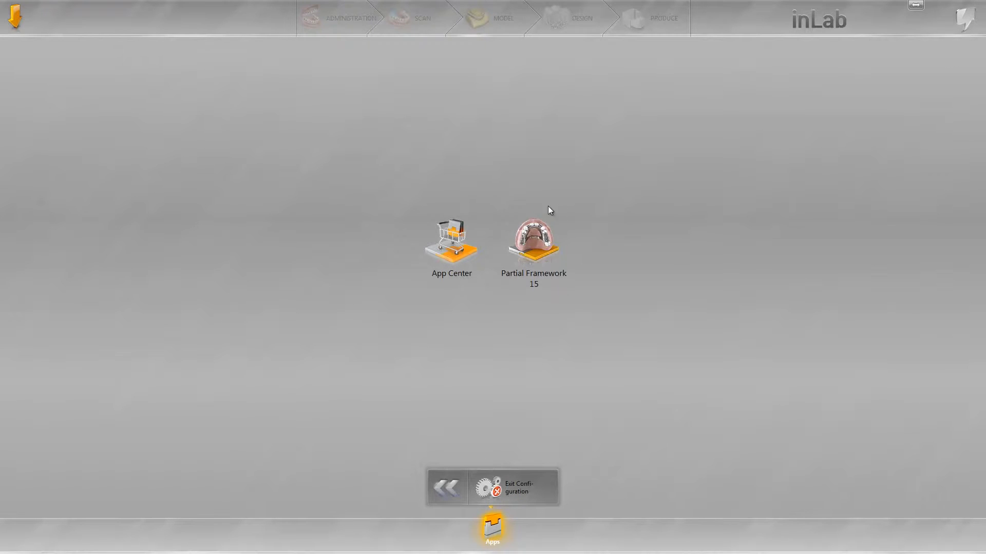
mouse_move(533, 245)
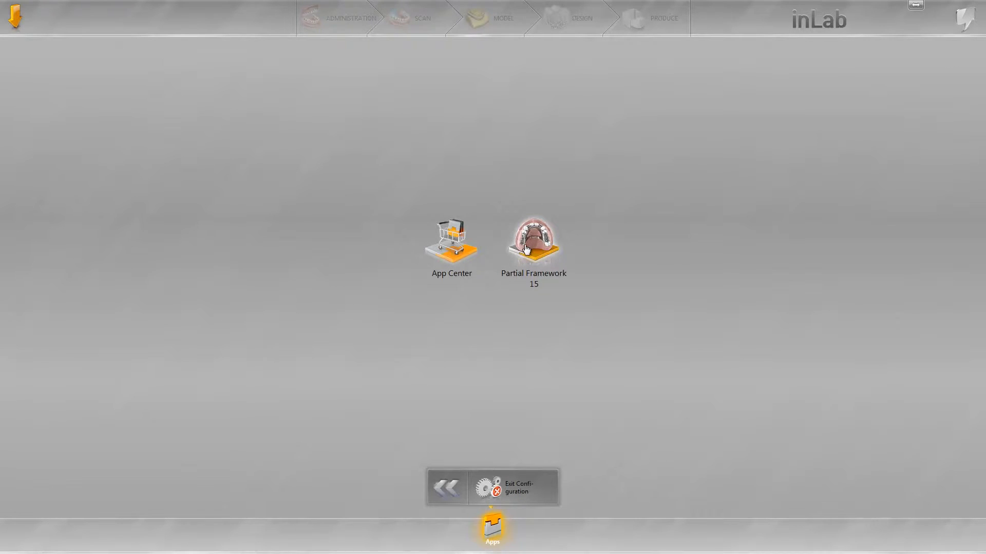
Switch the configuration screen to its Settings page from the bottom bar.
left_click(492, 525)
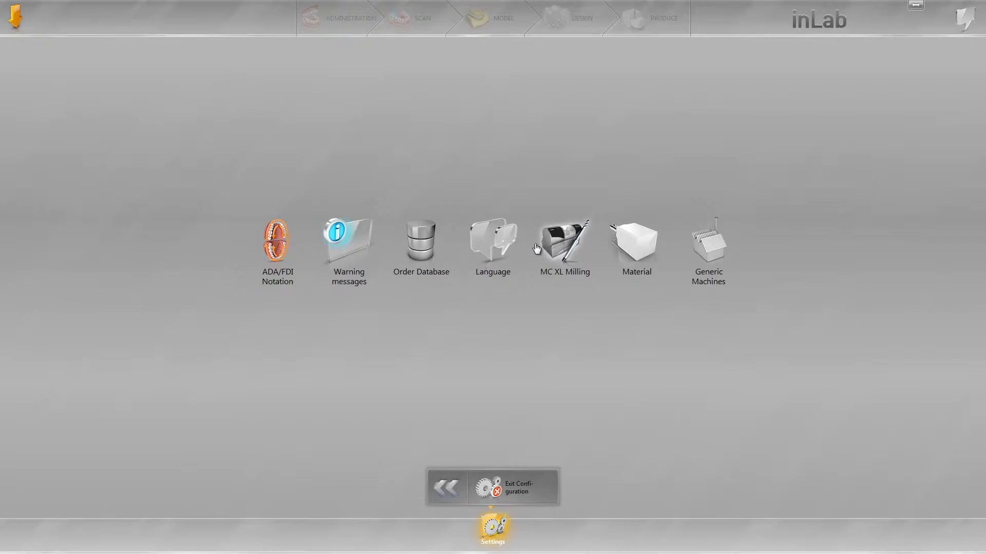
mouse_move(689, 296)
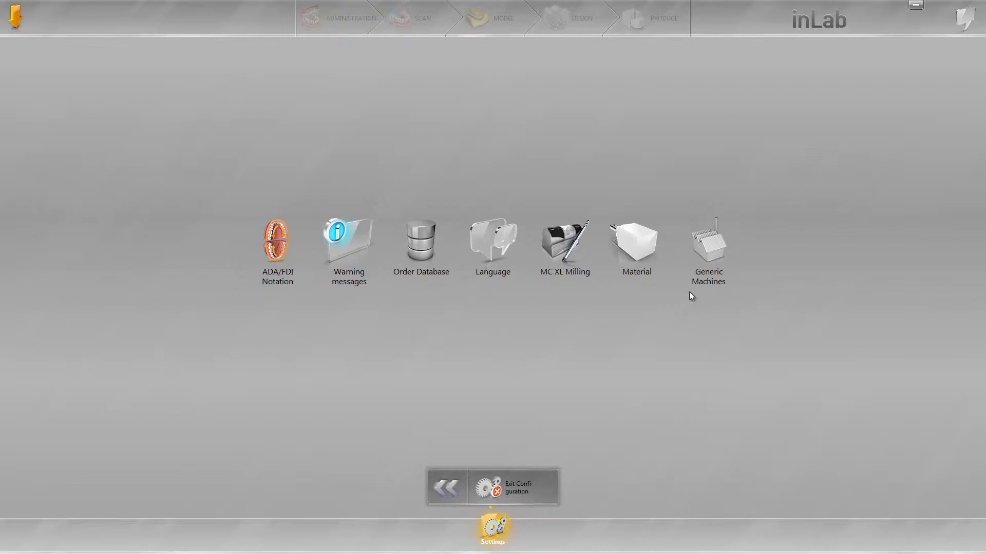
mouse_move(721, 305)
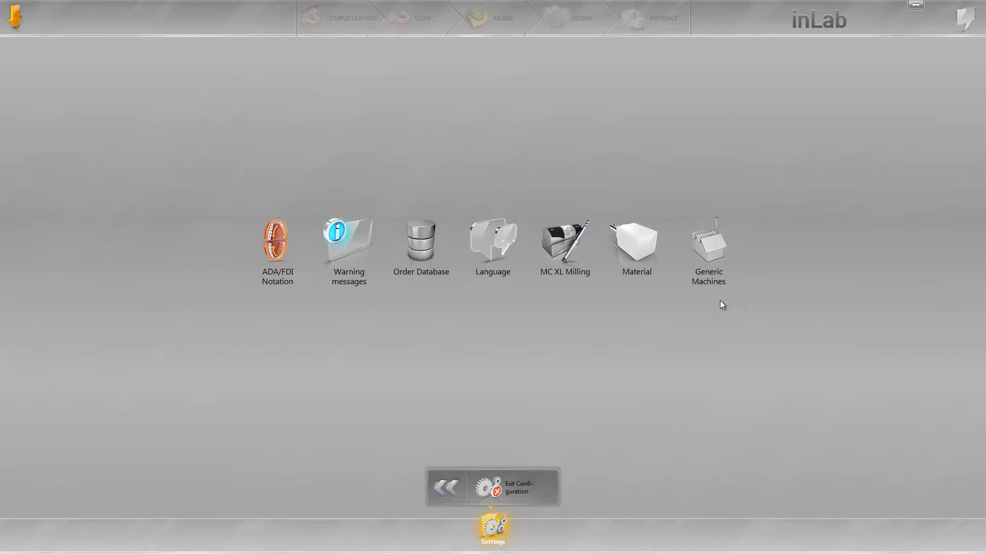
Add a new generic machine named 'Demo 1'.
left_click(708, 242)
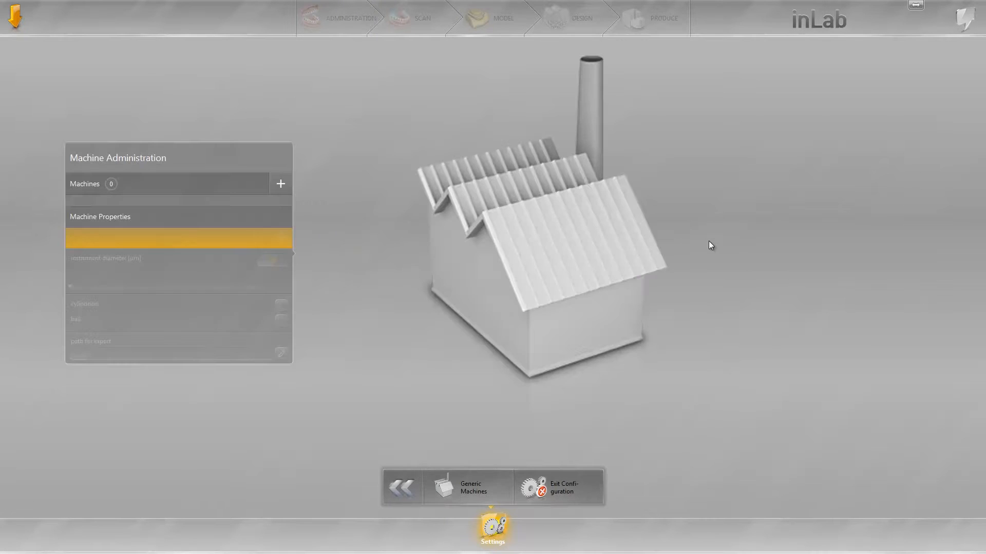
mouse_move(324, 223)
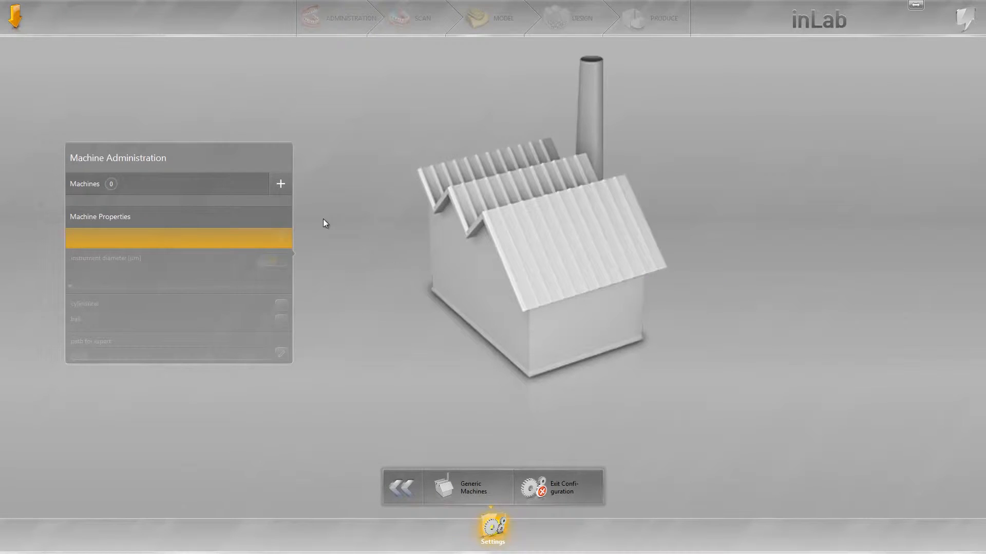
left_click(280, 183)
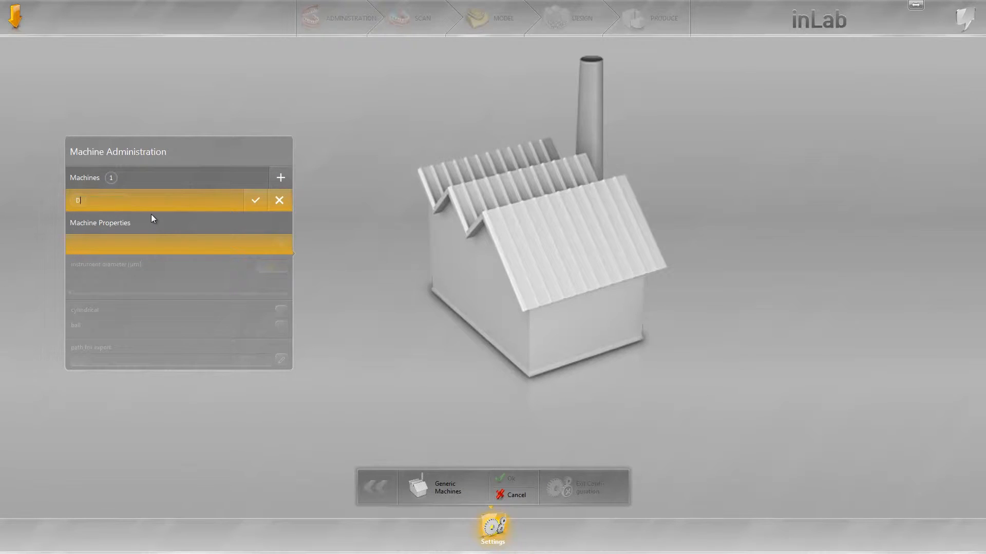
type("emo 1")
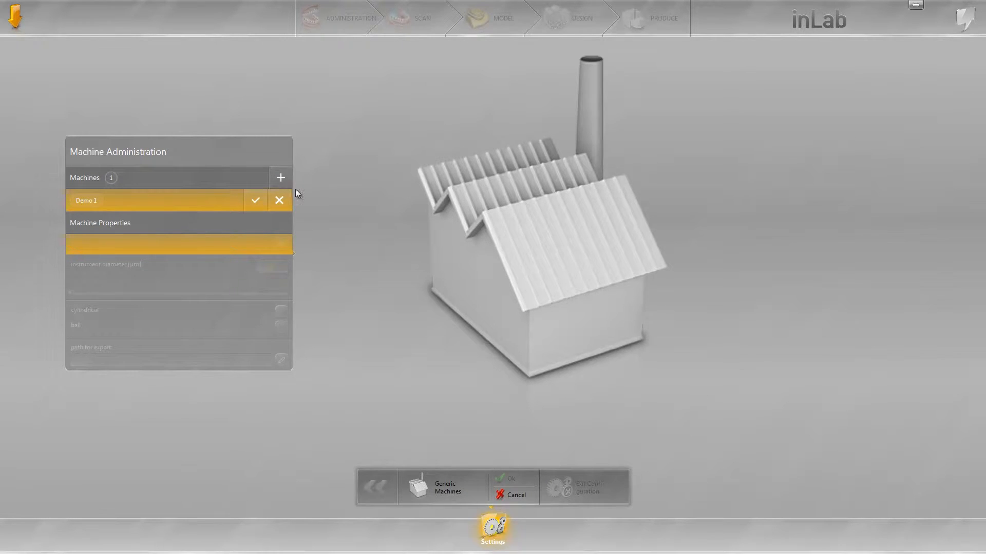
left_click(254, 199)
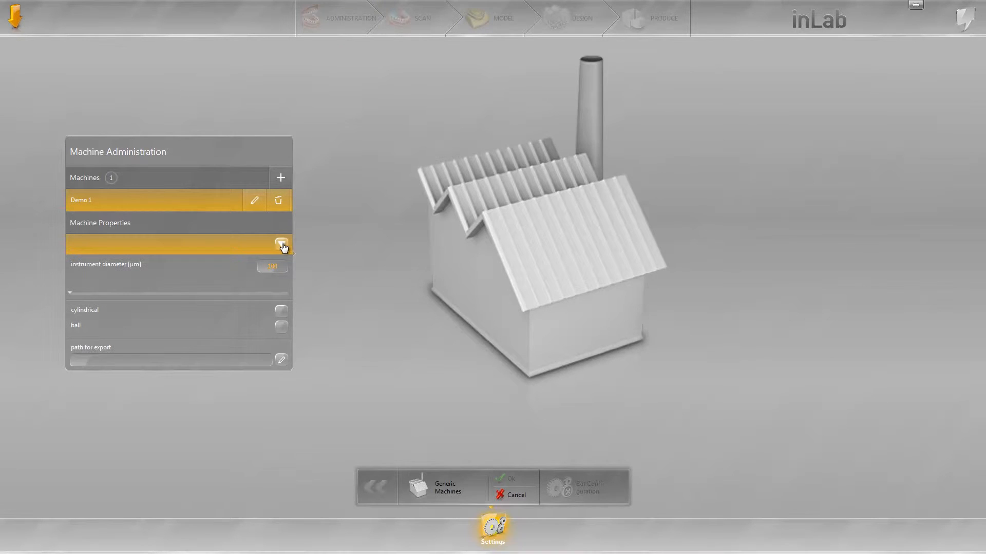
Set Demo 1's axis count and a ball-shaped instrument, save, and return to settings.
left_click(280, 243)
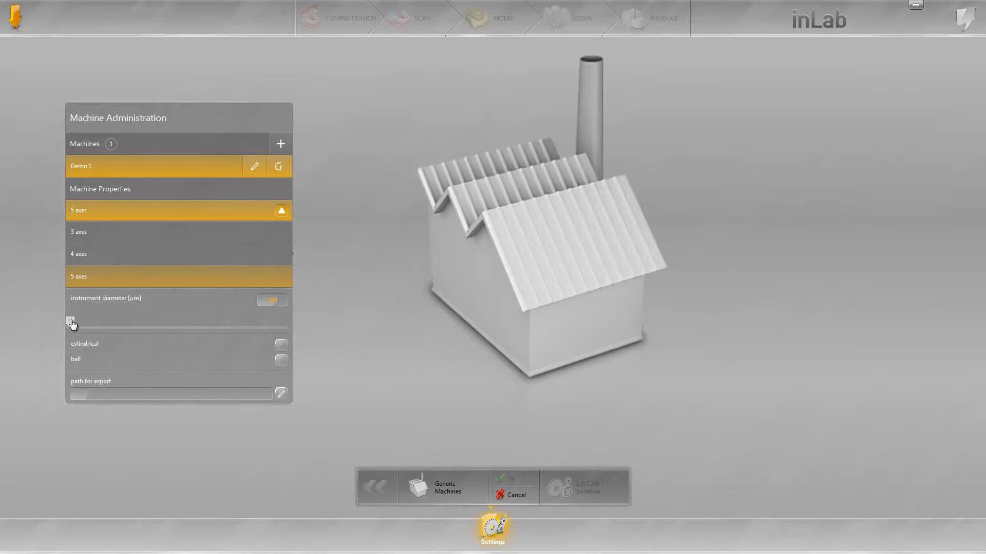
left_click(280, 210)
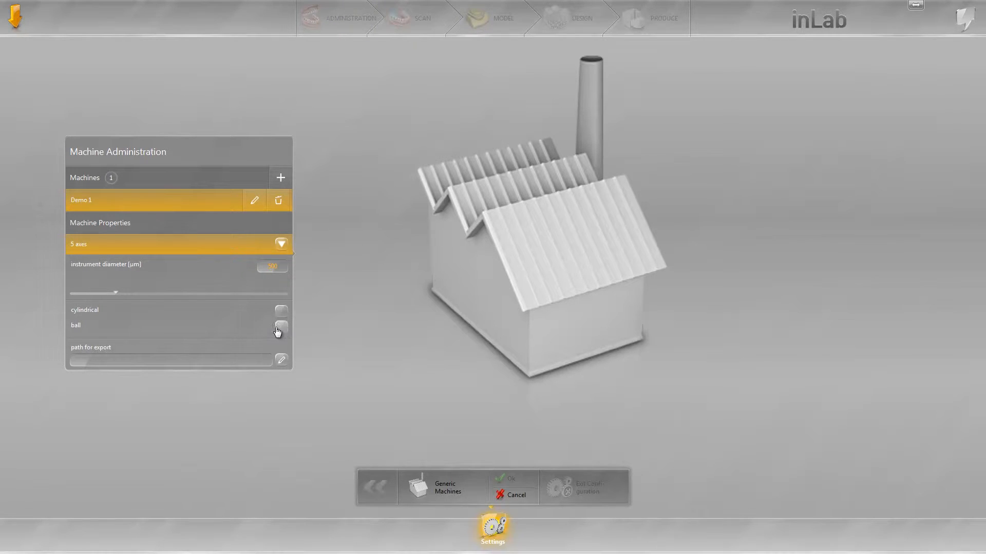
left_click(280, 327)
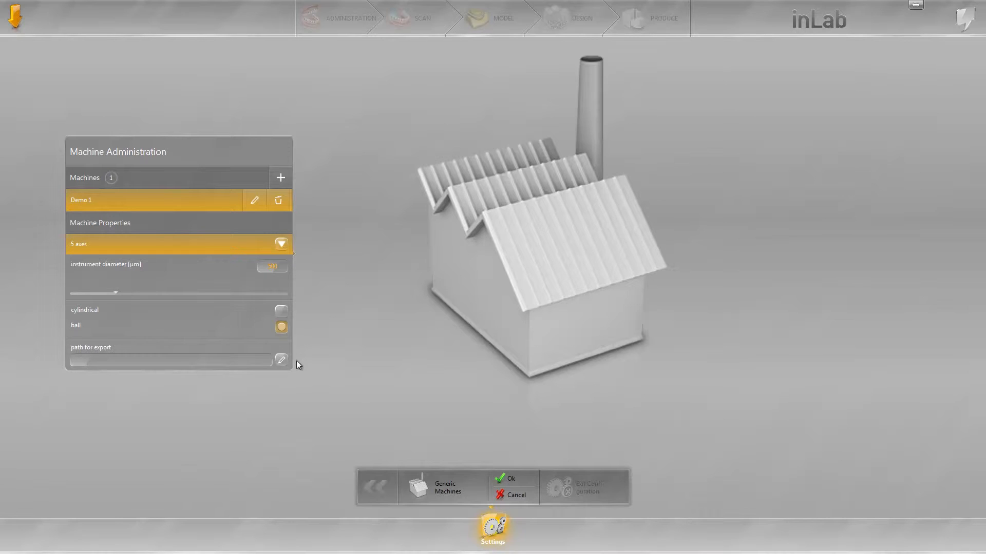
mouse_move(282, 369)
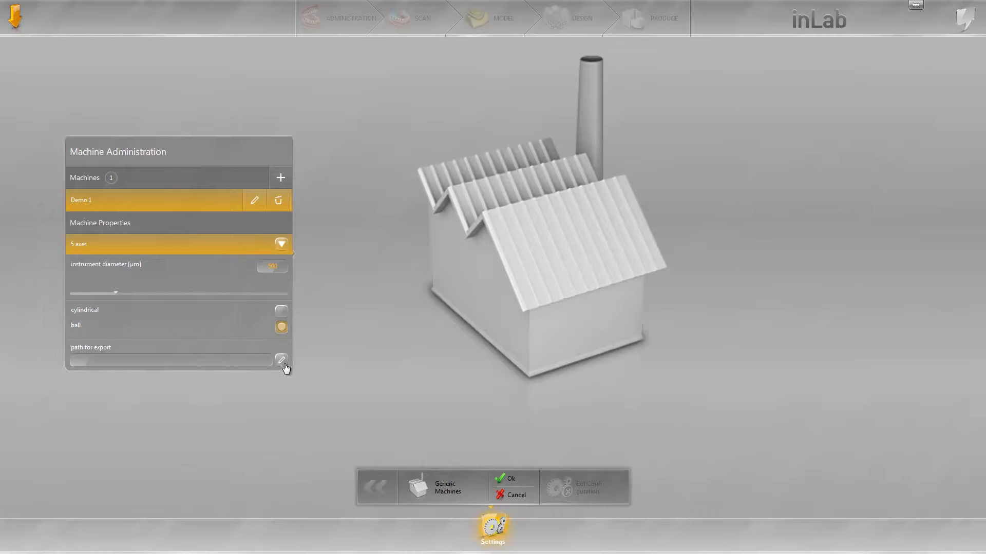
mouse_move(281, 361)
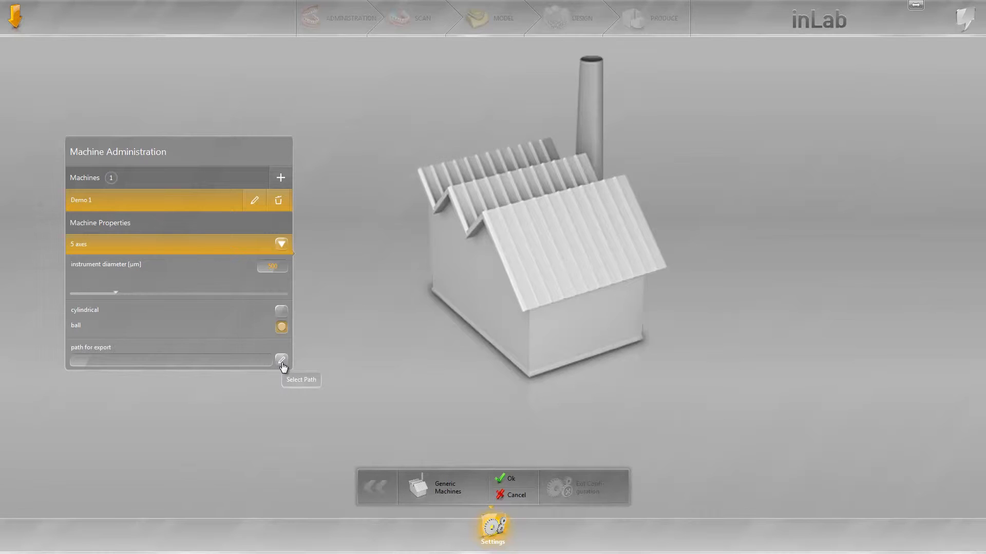
mouse_move(283, 366)
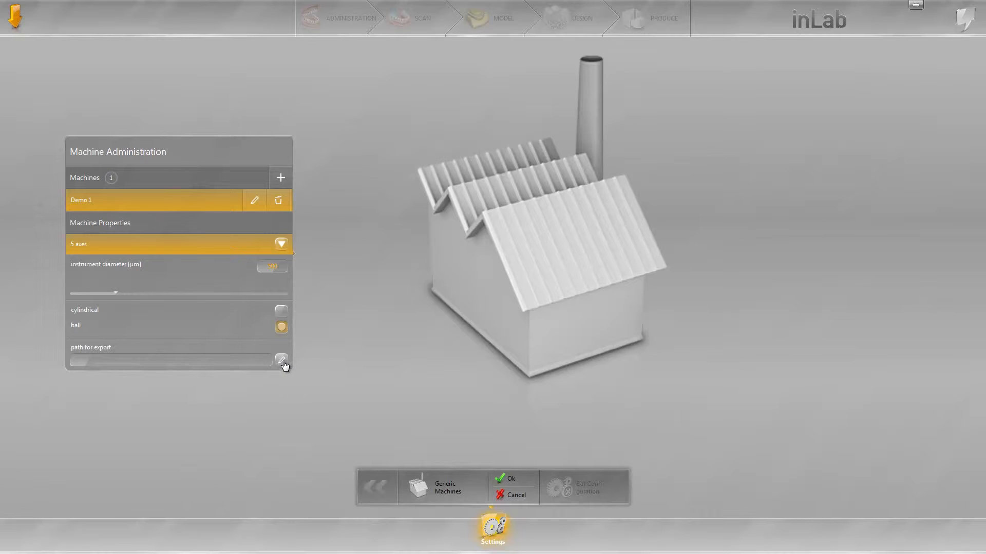
mouse_move(281, 360)
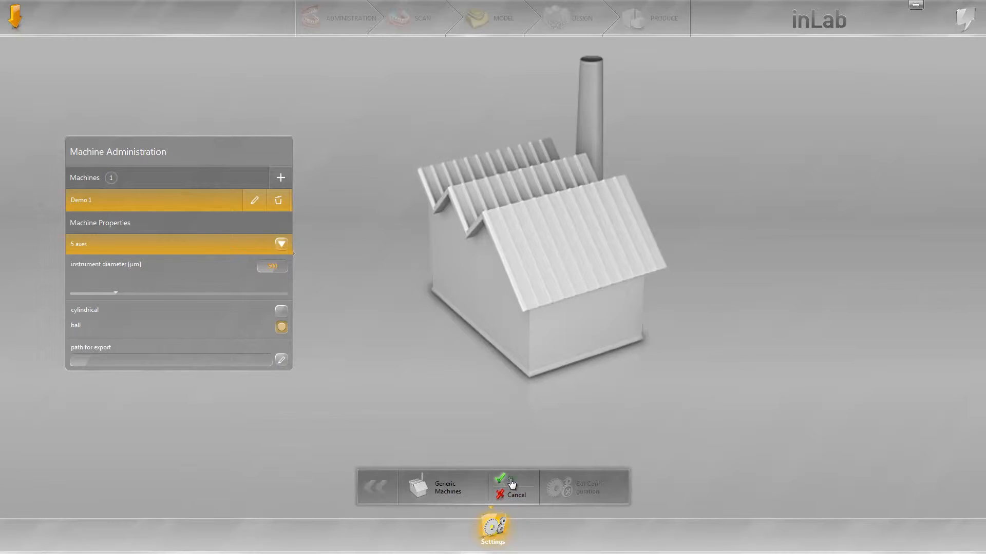
left_click(499, 479)
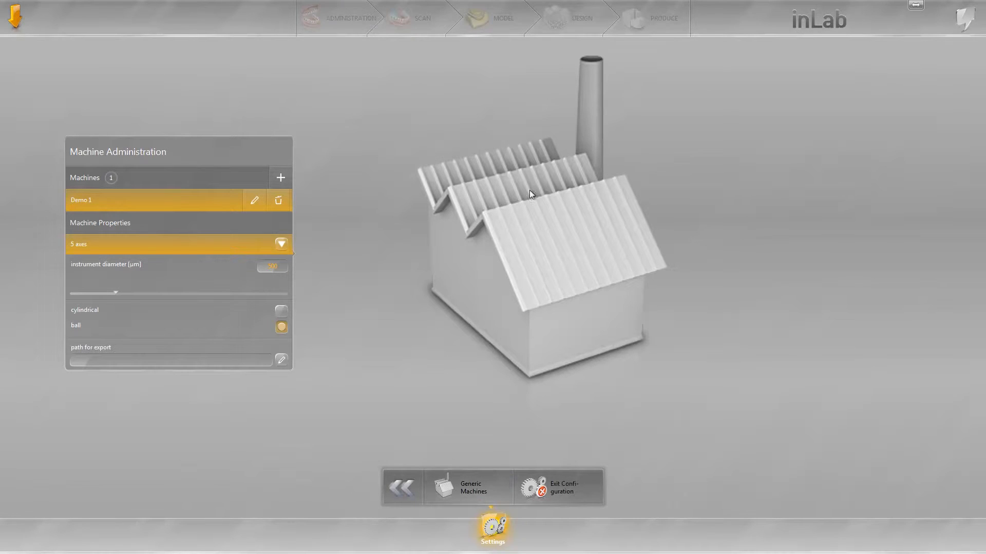
mouse_move(560, 190)
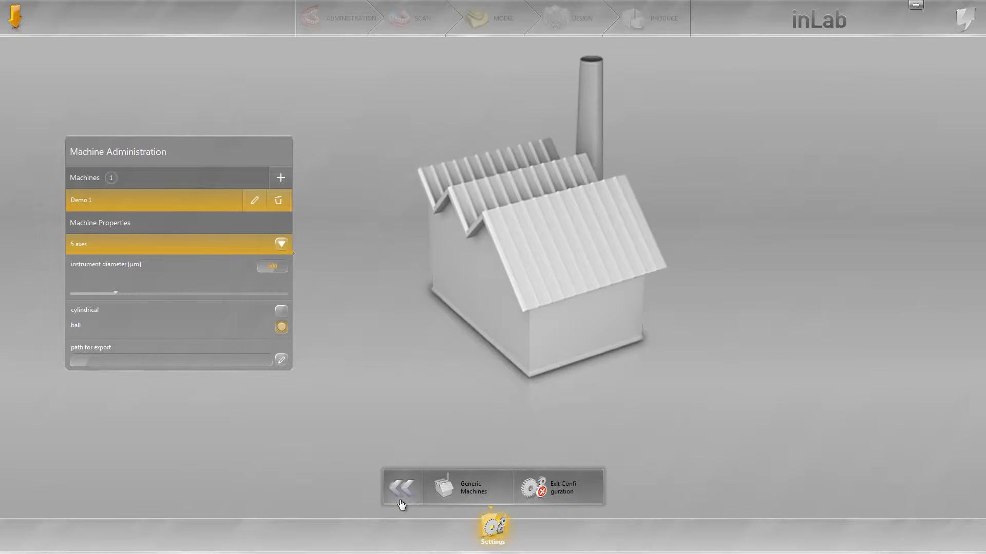
left_click(401, 488)
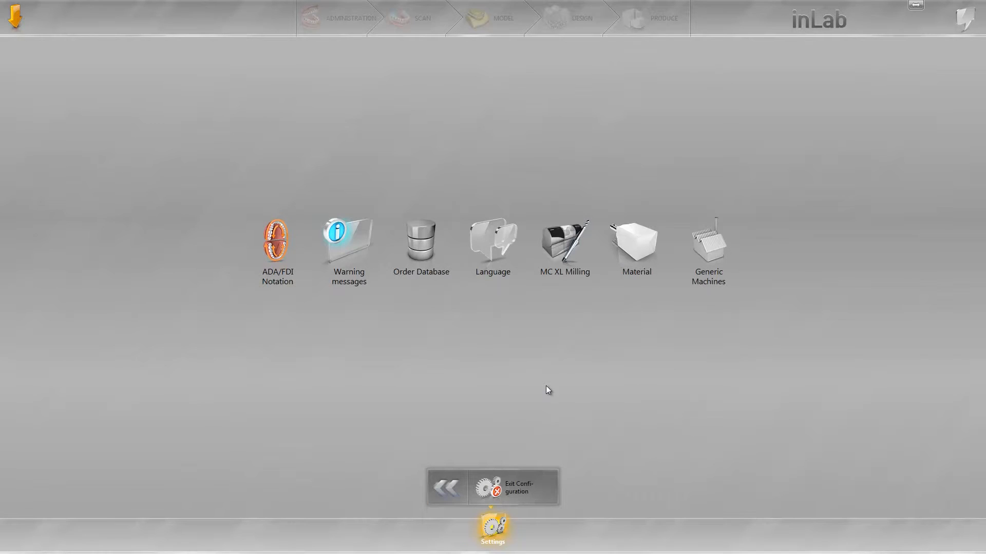
mouse_move(597, 299)
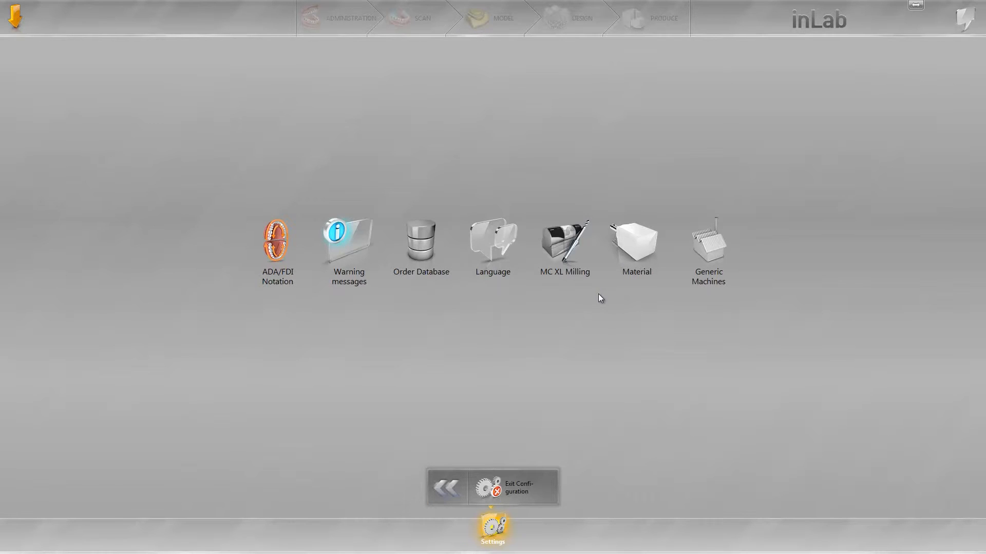
mouse_move(642, 261)
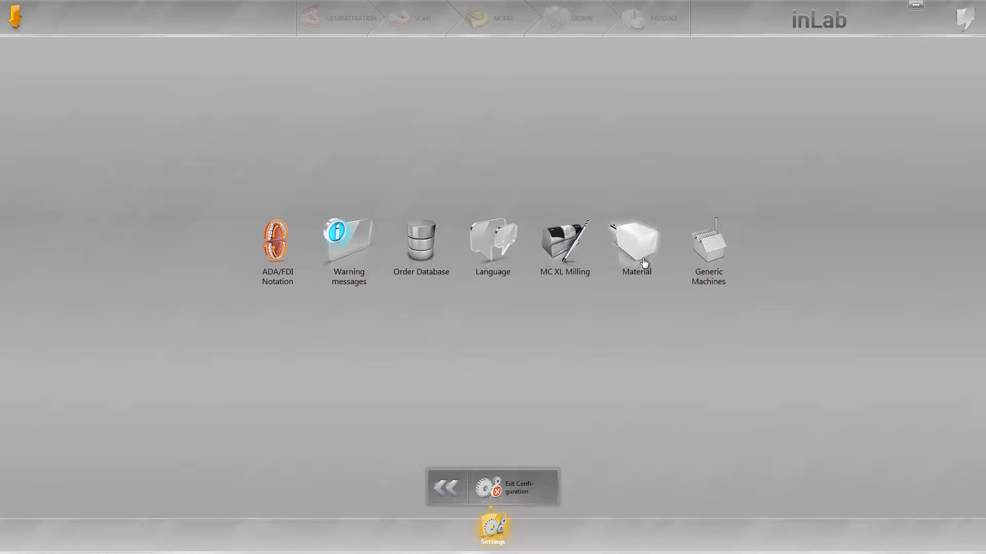
In Material preselection, uncheck the Misc ZrO2 Ø 98,5 x 10 disc and confirm.
left_click(634, 242)
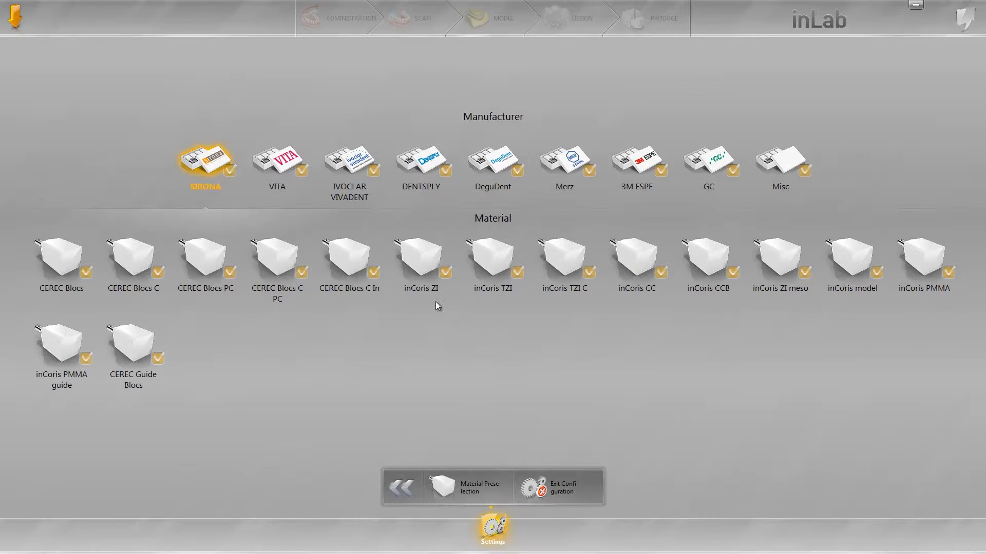
mouse_move(597, 203)
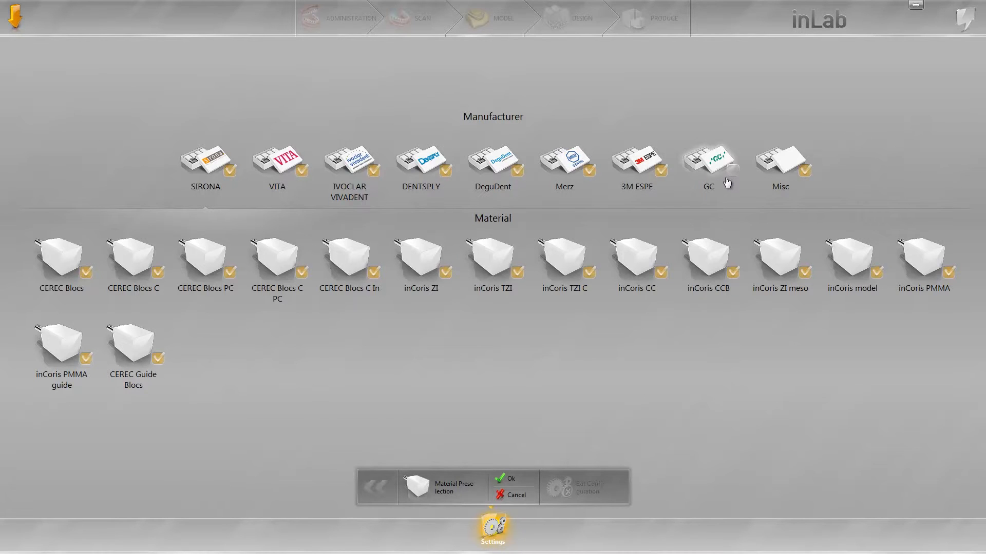
left_click(709, 162)
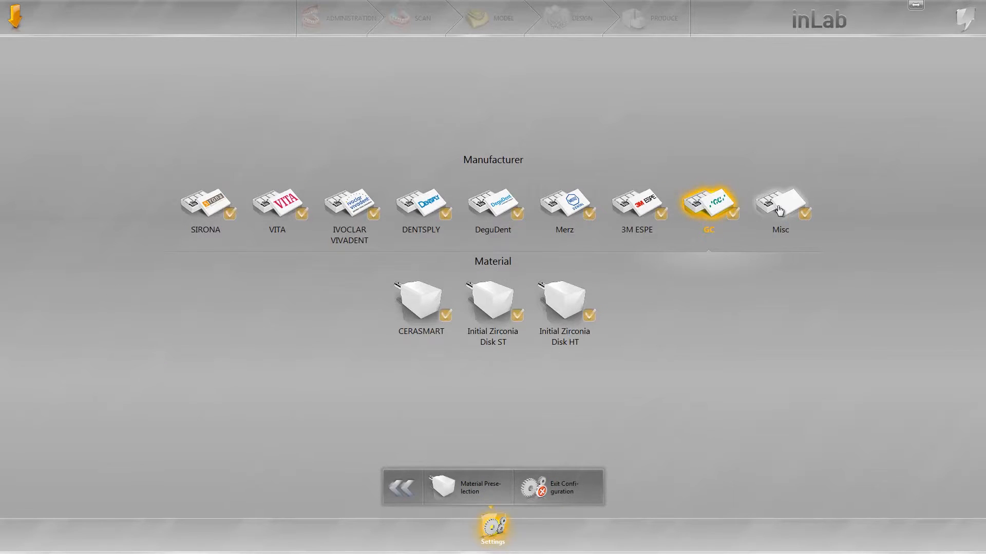
left_click(780, 204)
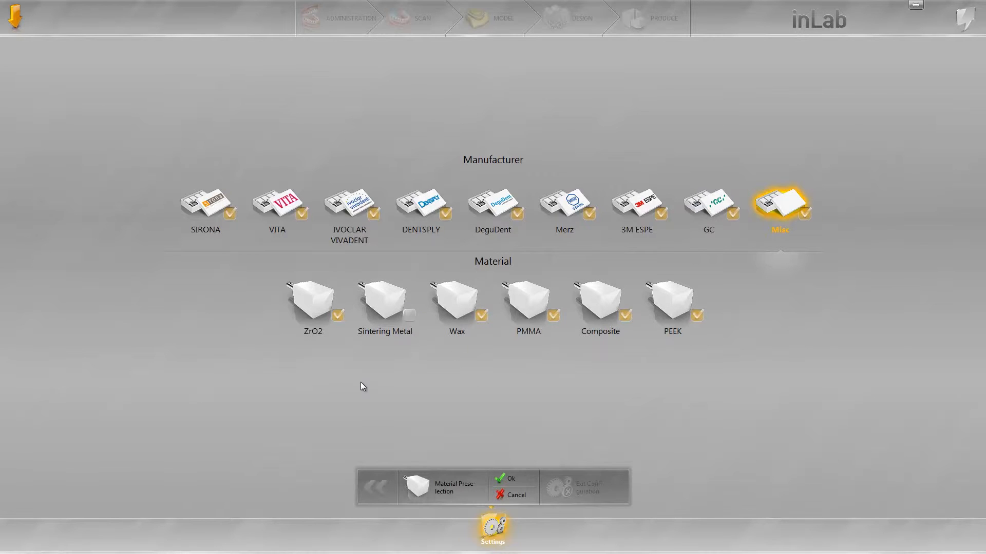
left_click(311, 299)
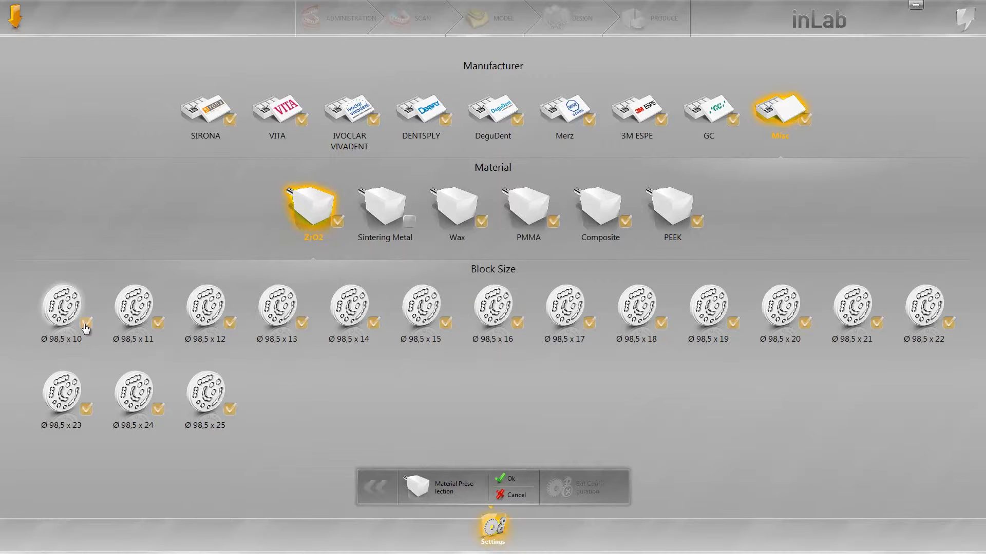
left_click(86, 322)
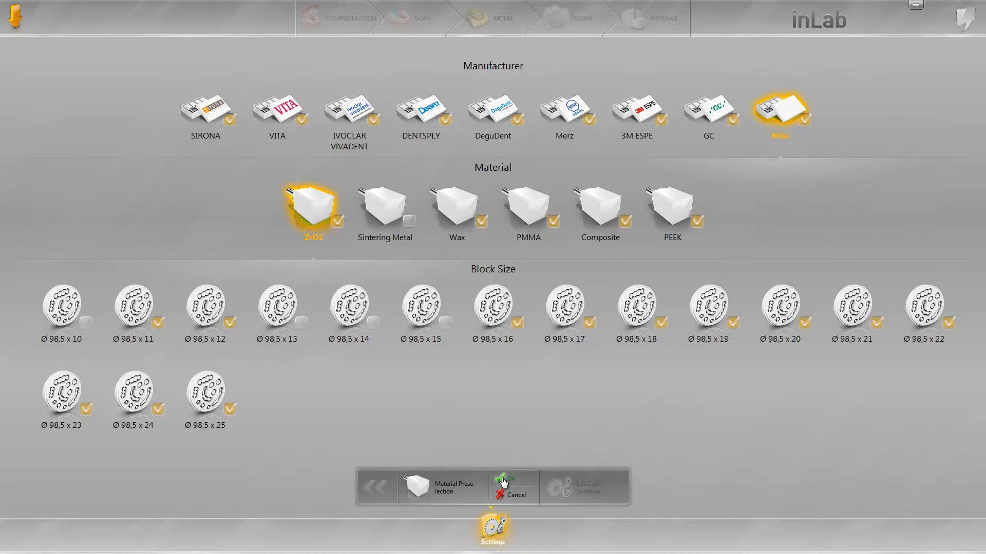
left_click(510, 485)
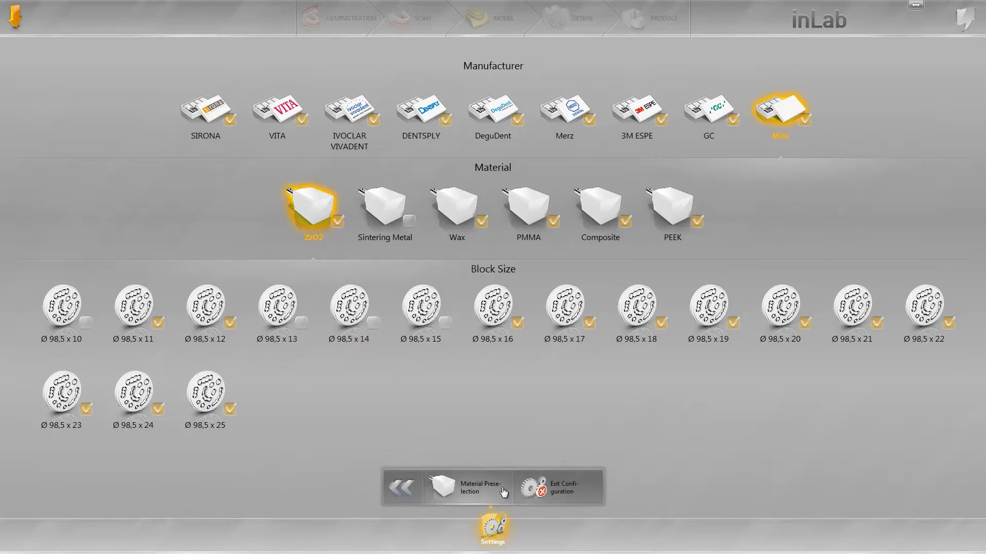
Activate MC XL Milling in its settings and go back to the overview.
left_click(402, 487)
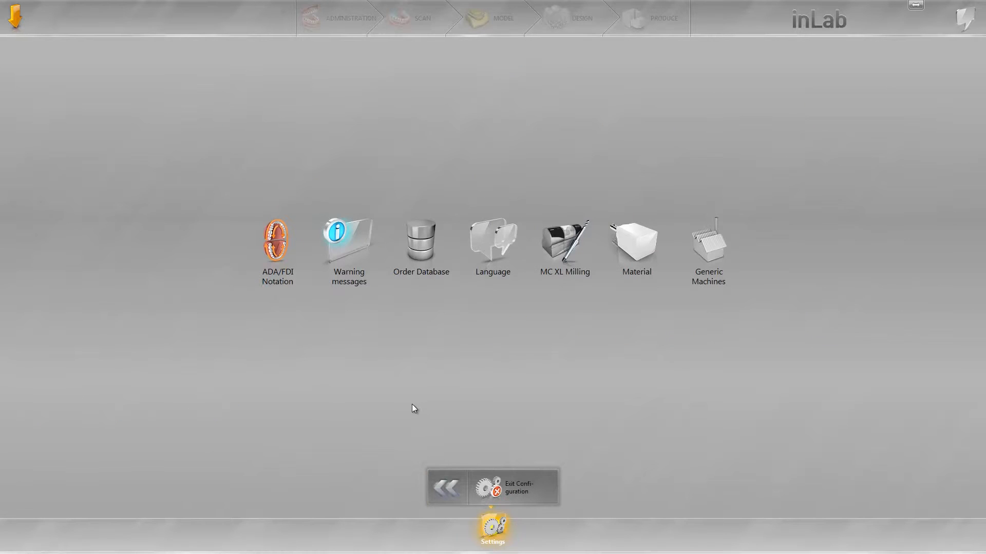
mouse_move(613, 252)
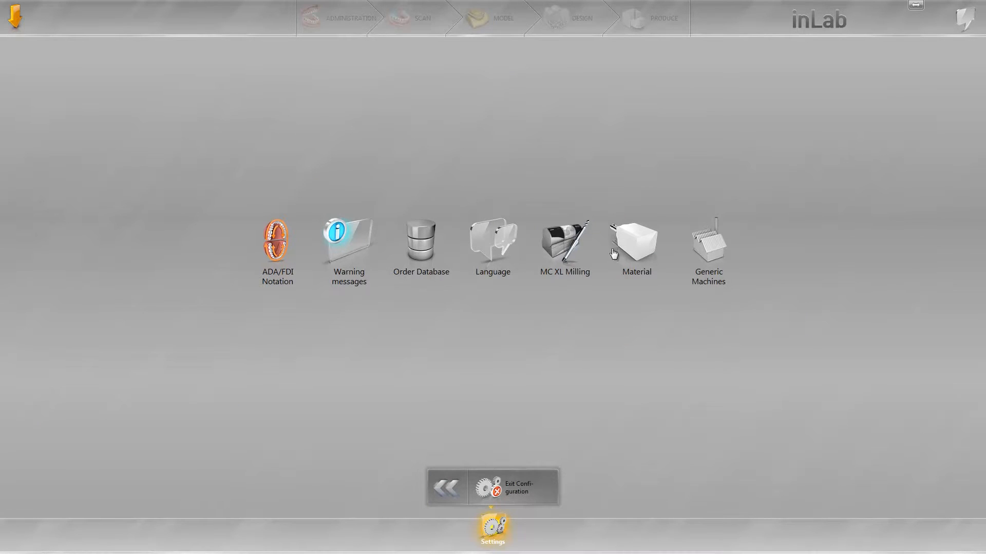
mouse_move(564, 245)
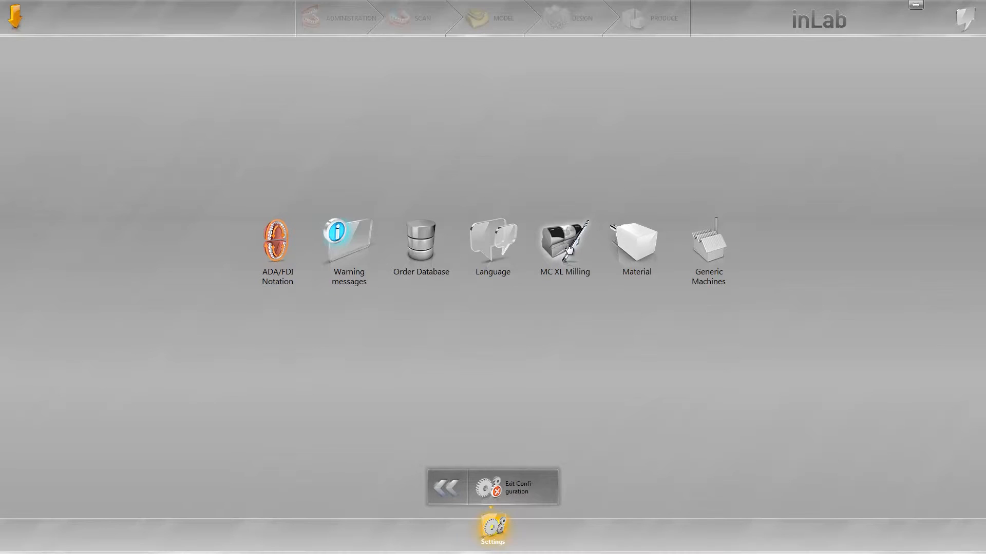
left_click(563, 241)
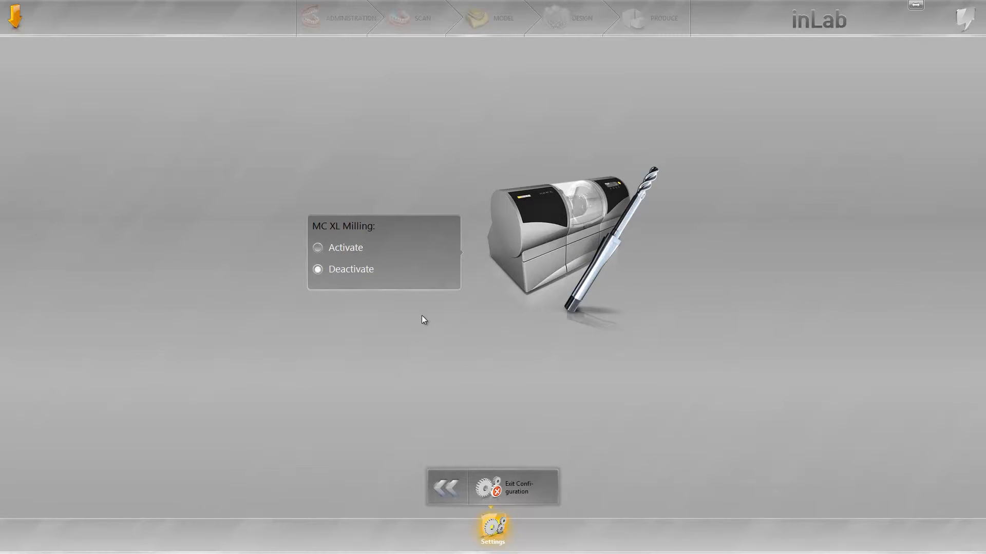
mouse_move(585, 327)
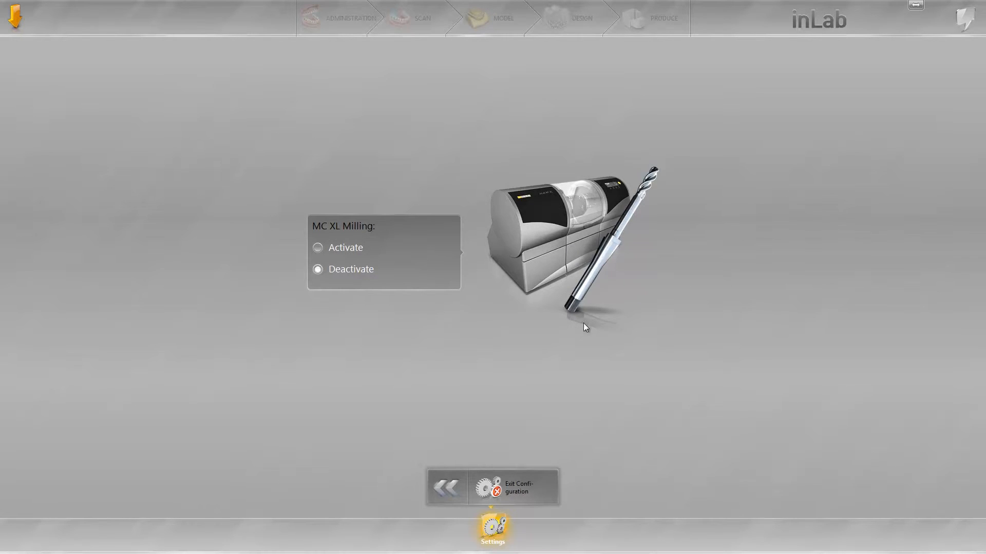
mouse_move(342, 251)
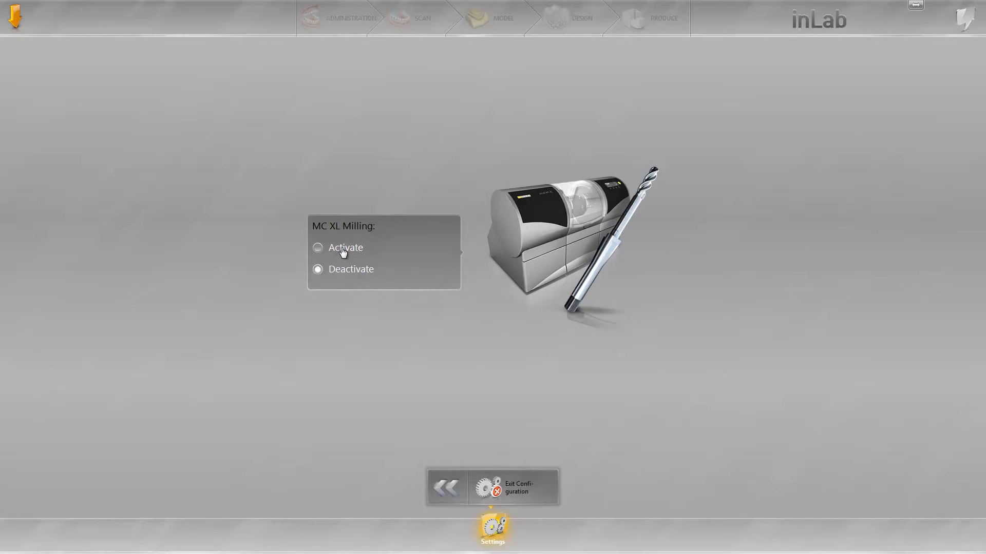
left_click(317, 247)
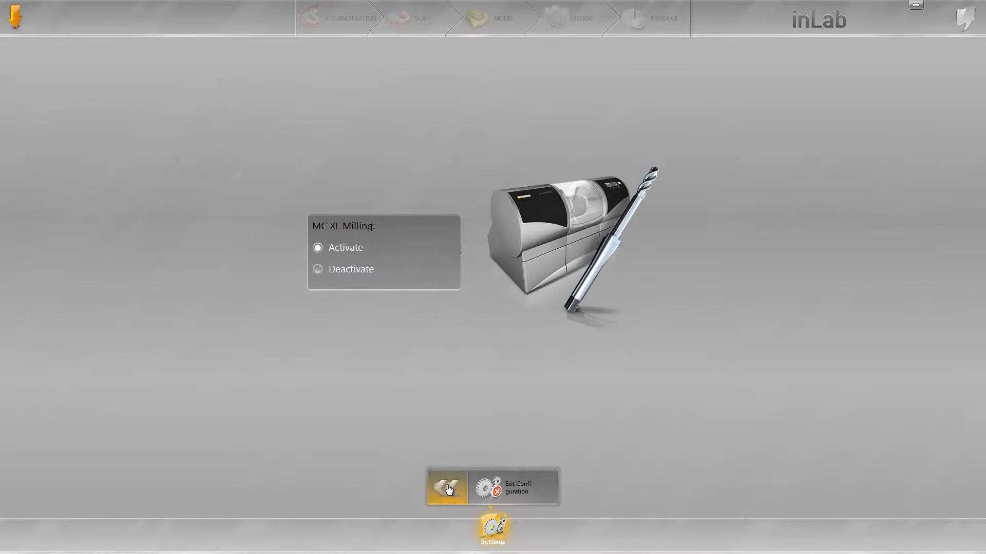
left_click(446, 488)
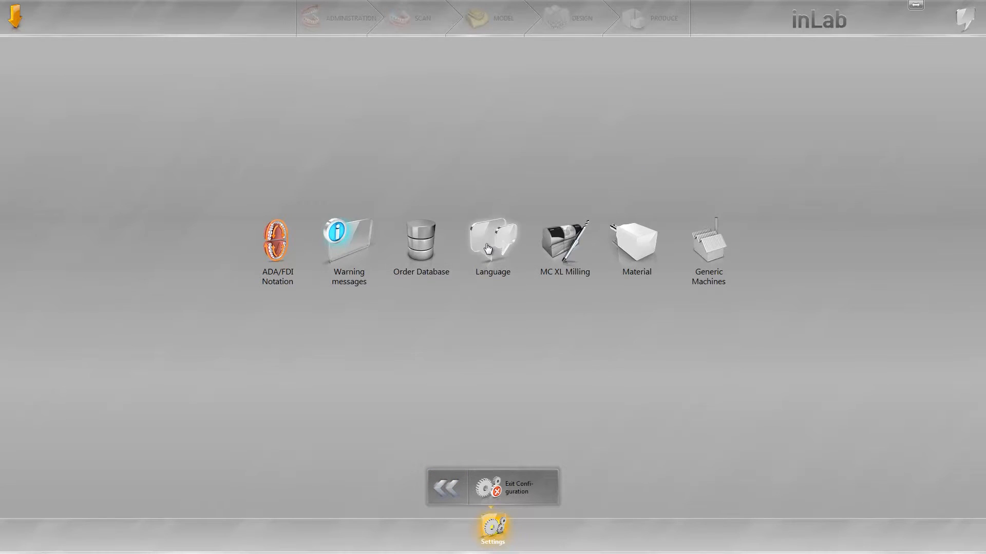
left_click(492, 242)
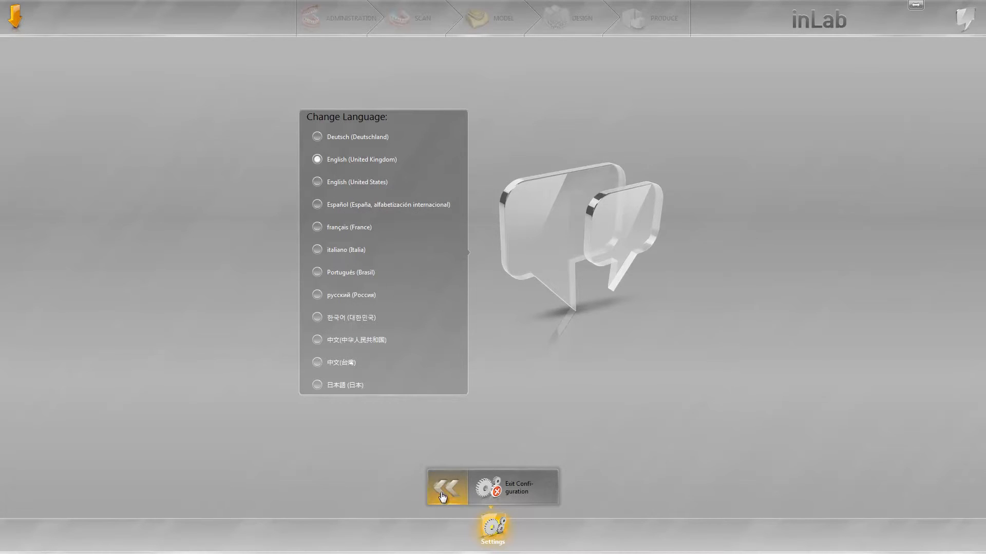
left_click(447, 488)
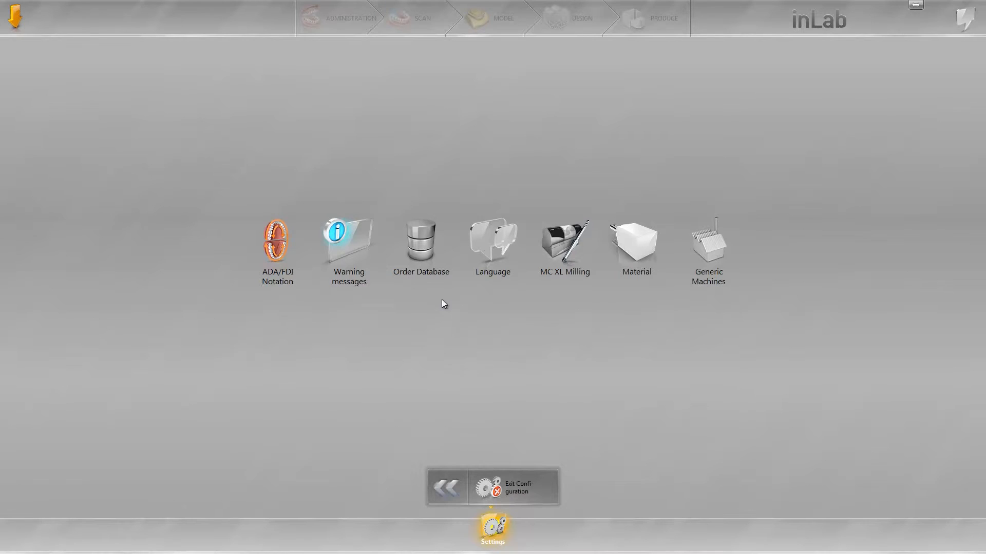
mouse_move(421, 238)
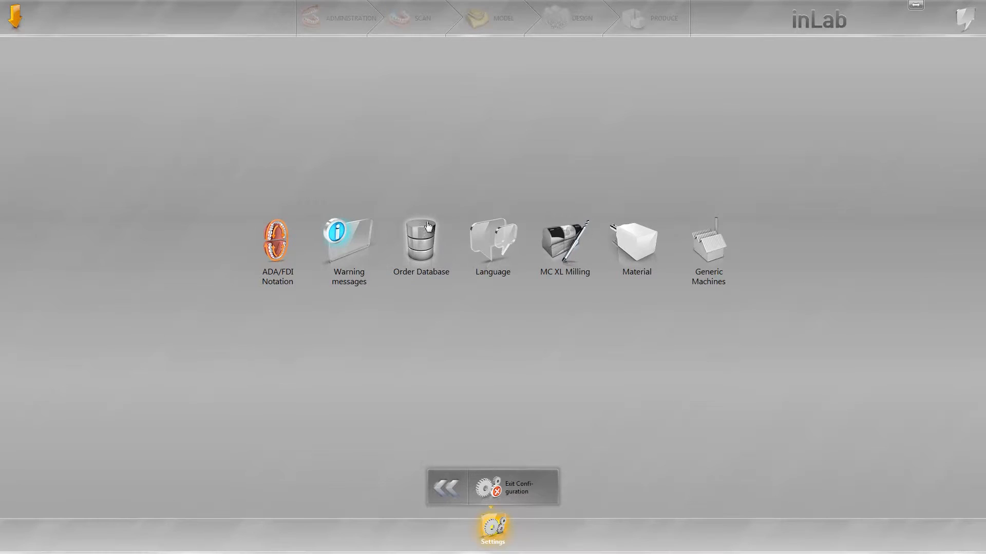
Point the job database to the 'inLab 2015 sw 15' folder.
left_click(420, 241)
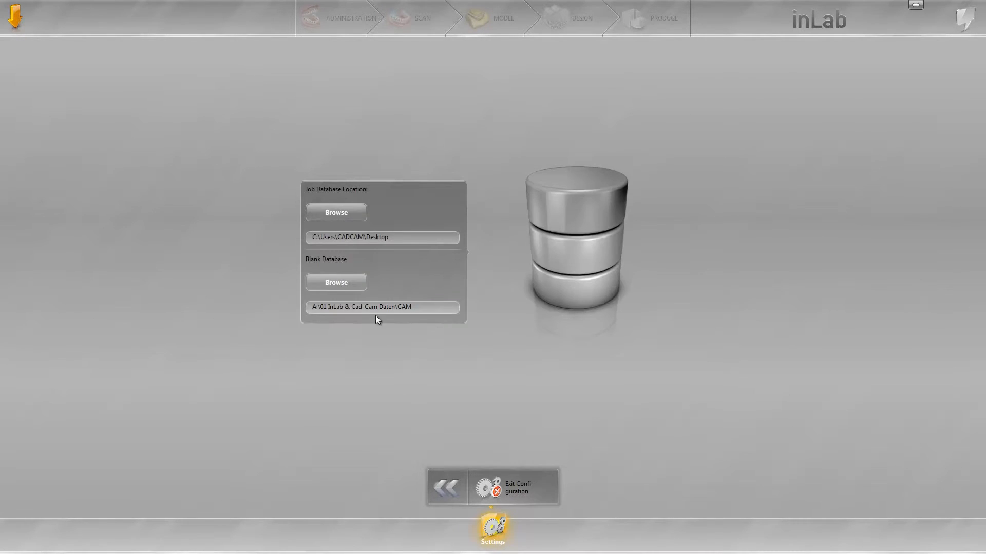
mouse_move(376, 327)
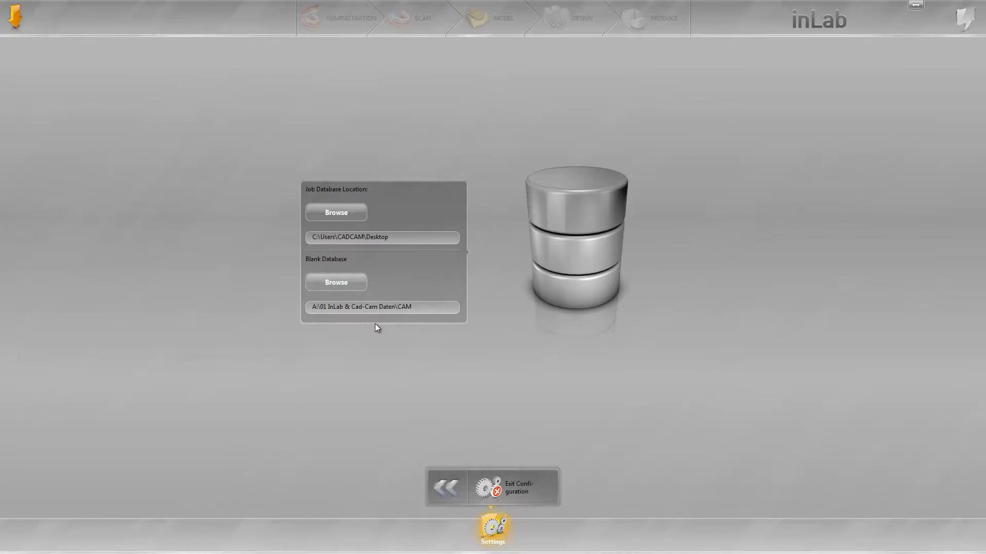
mouse_move(383, 334)
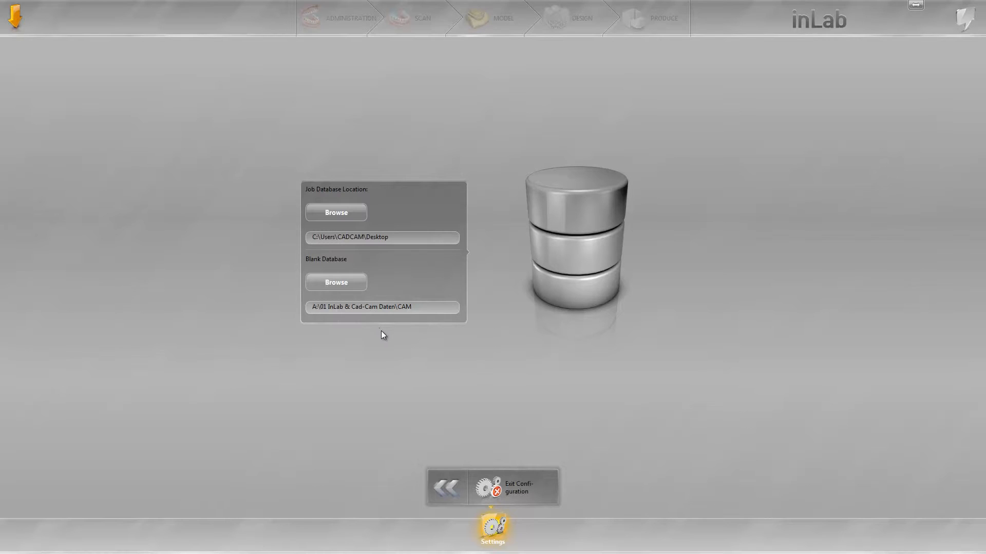
left_click(336, 212)
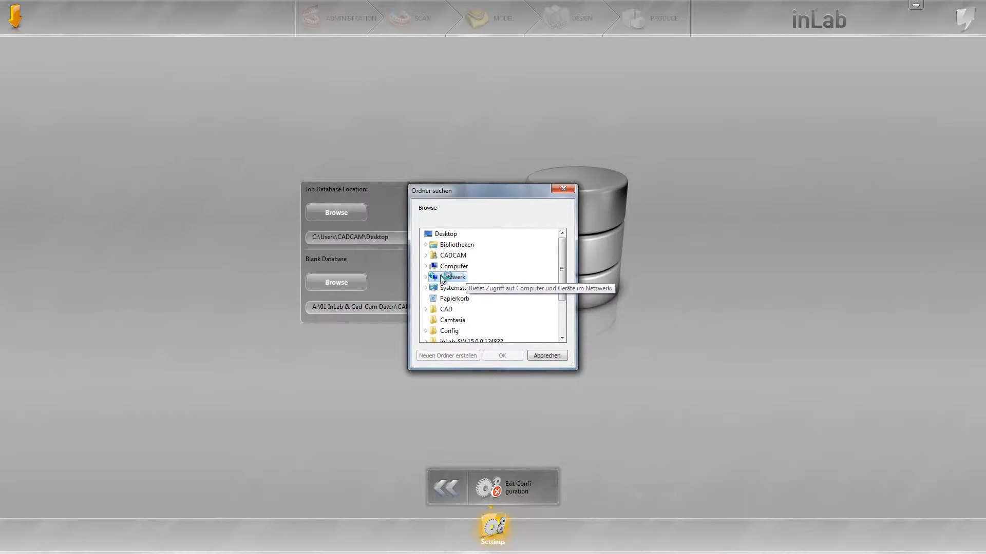
mouse_move(452, 266)
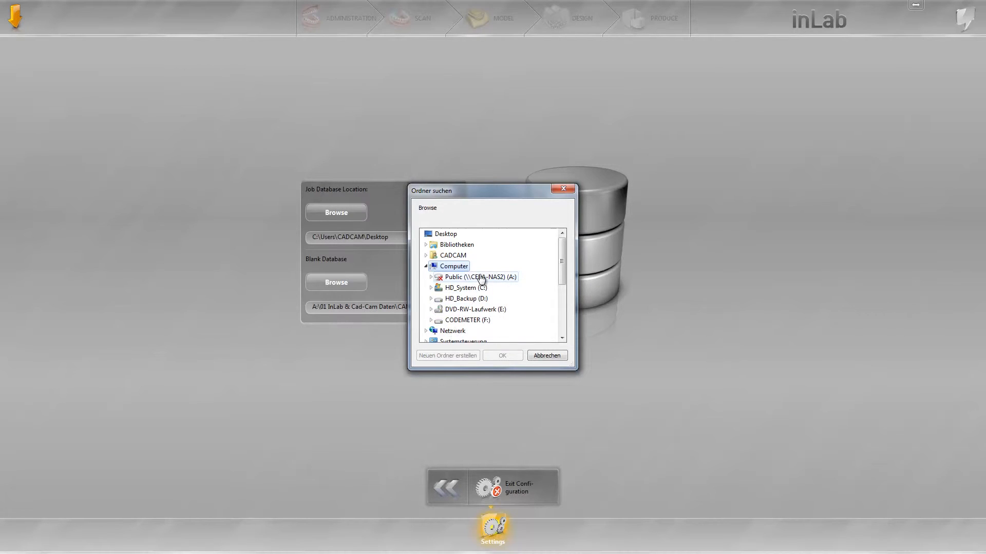
mouse_move(460, 287)
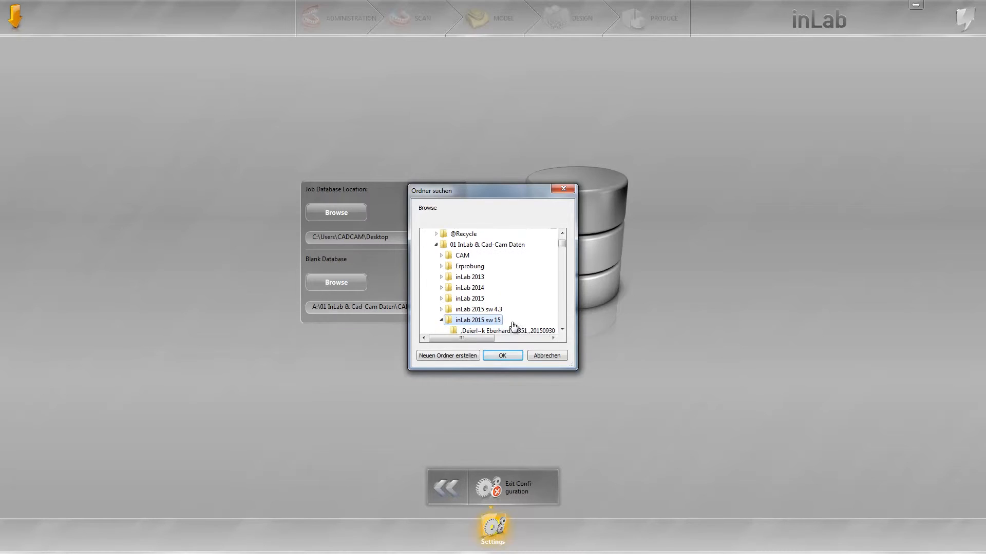
left_click(501, 356)
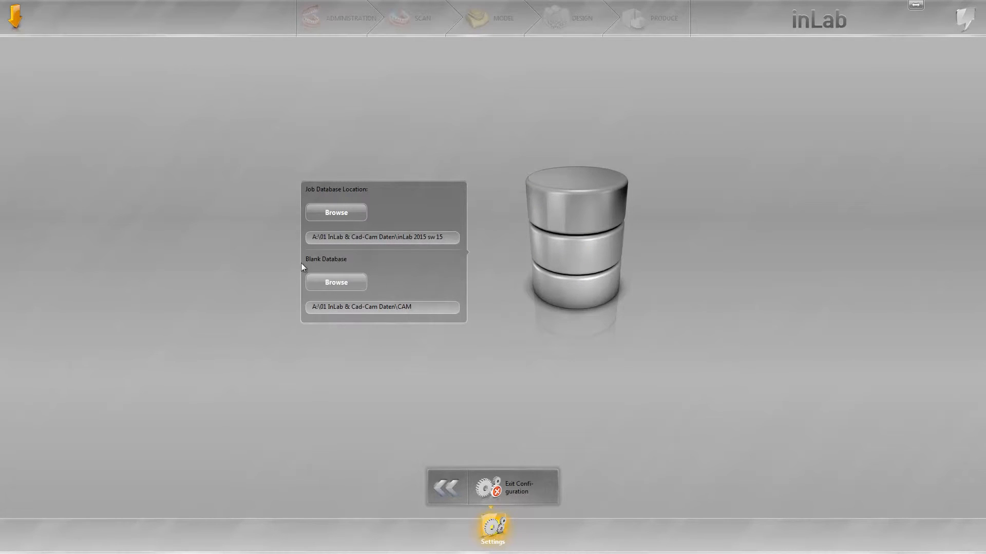
mouse_move(296, 289)
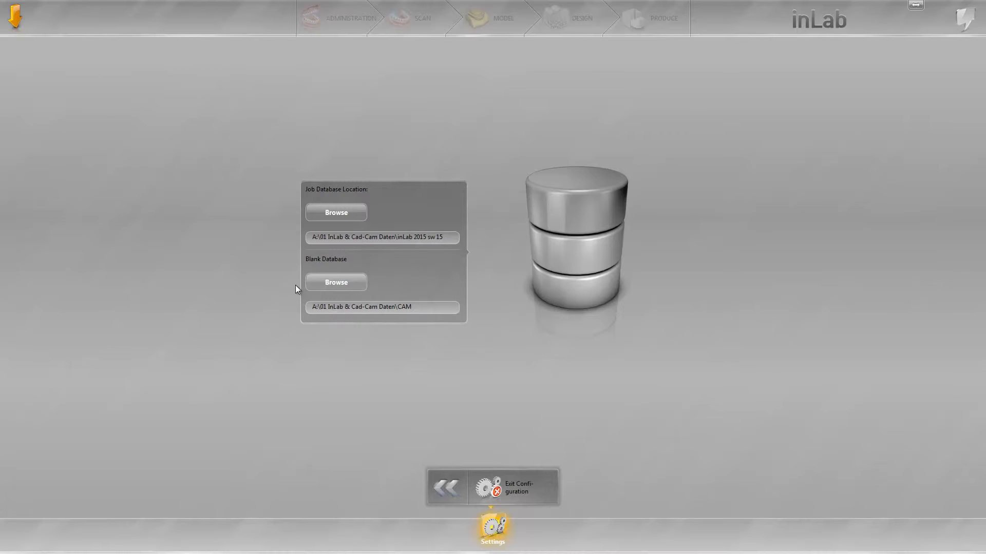
mouse_move(335, 281)
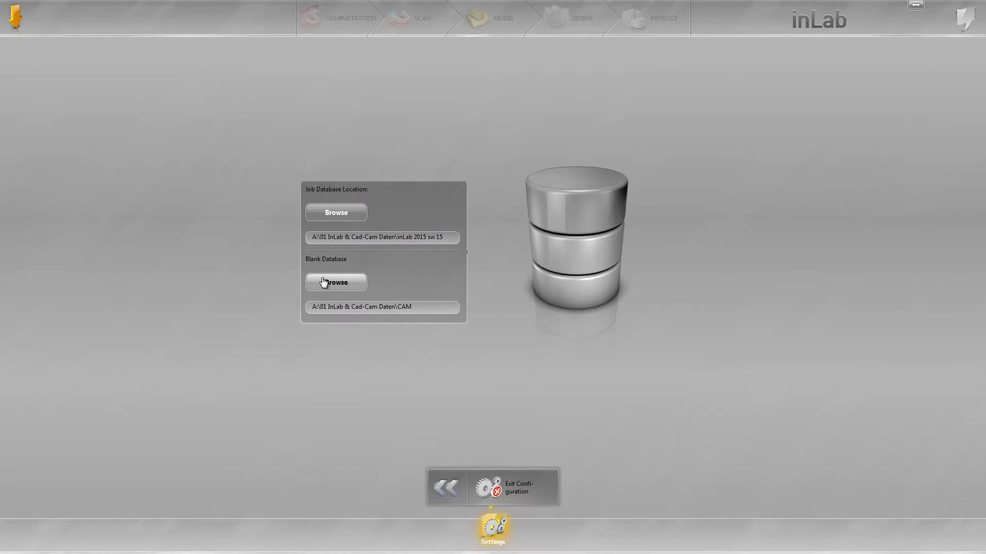
Set the blank database to the CAM folder and return to the overview.
left_click(336, 282)
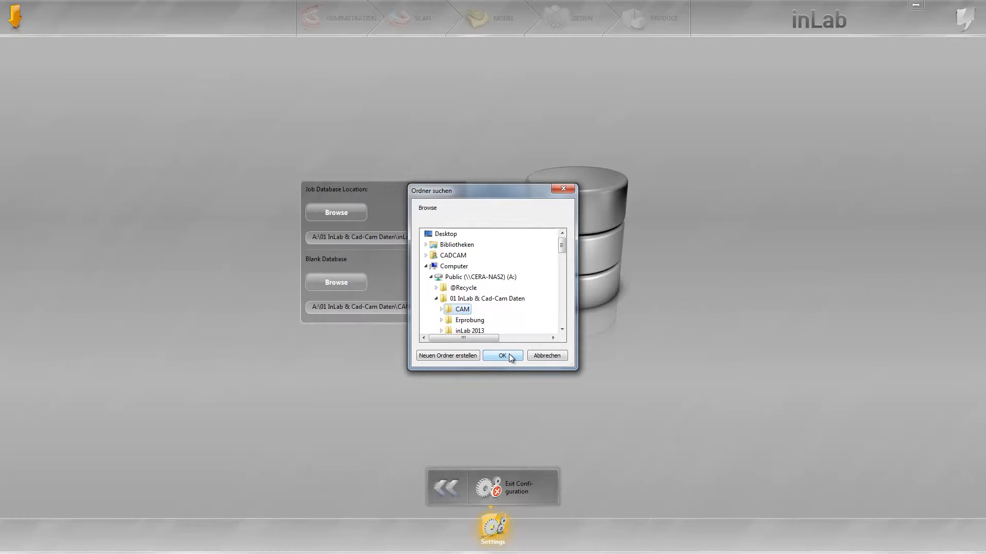
left_click(501, 355)
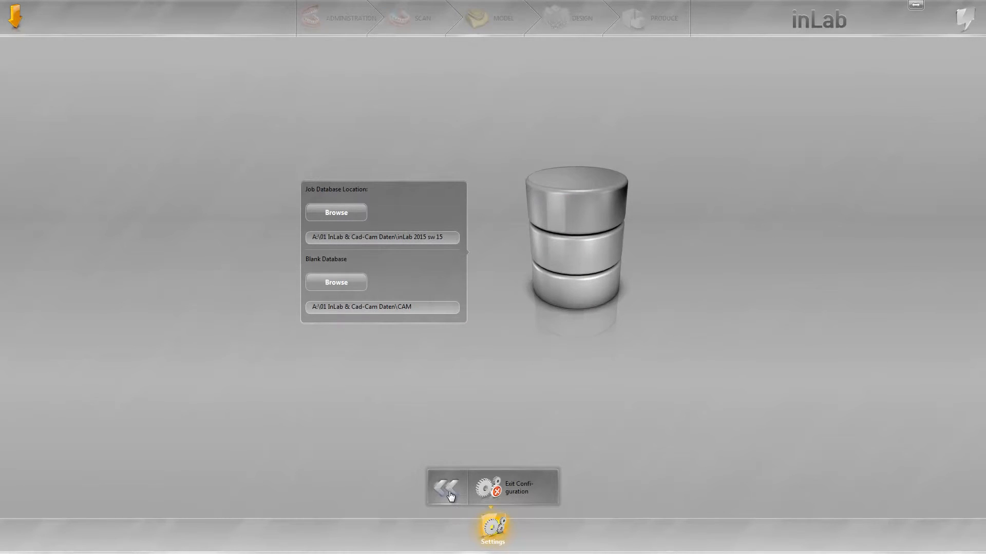
left_click(446, 489)
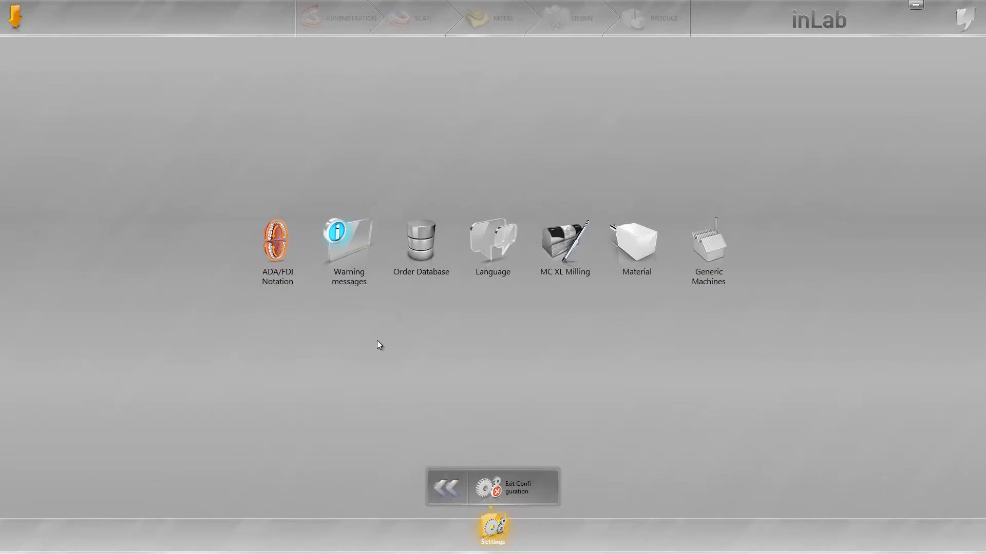
left_click(347, 242)
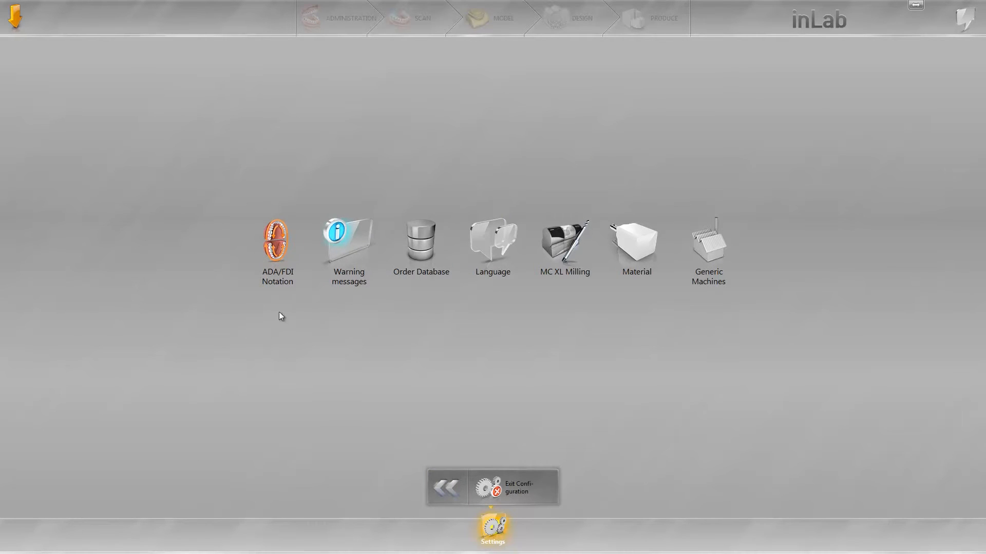
left_click(277, 240)
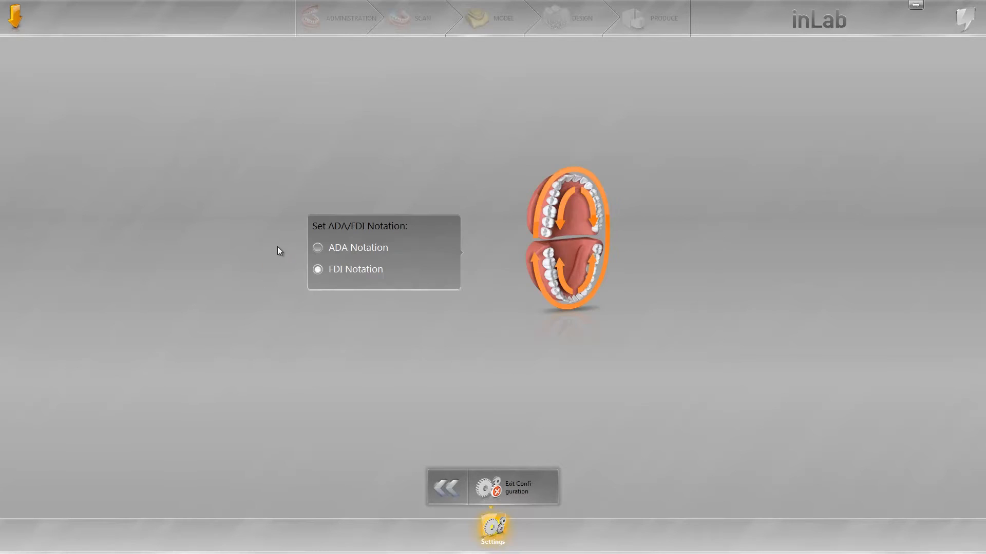
mouse_move(398, 300)
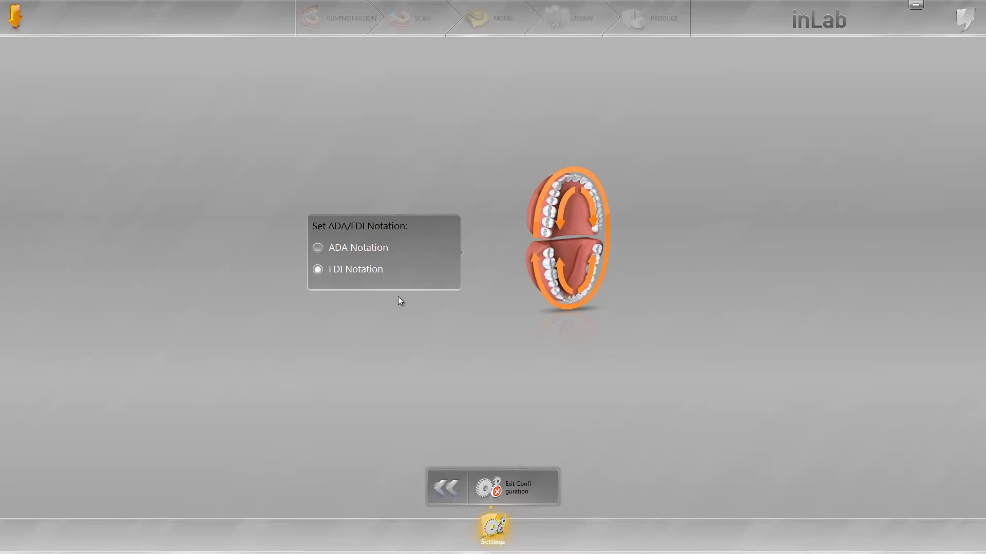
mouse_move(447, 489)
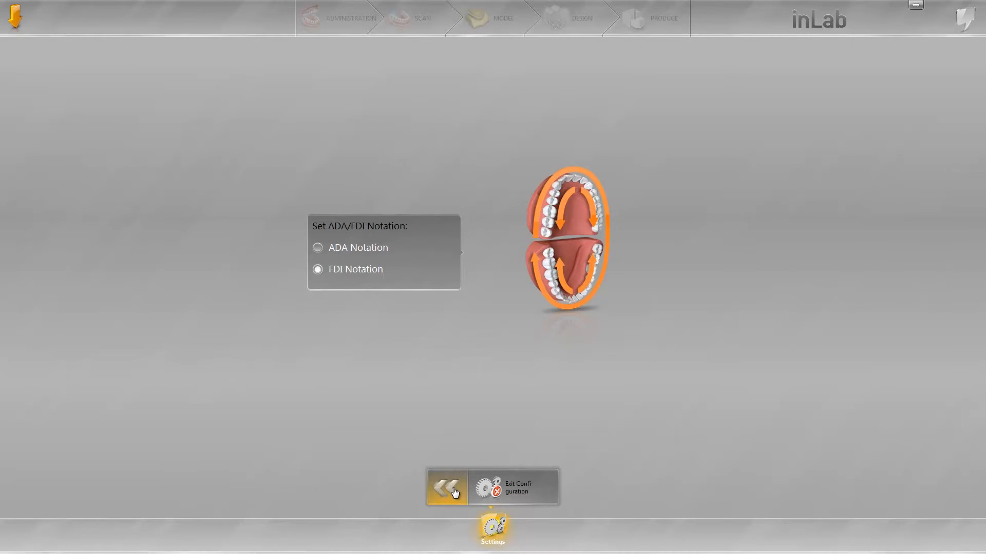
left_click(446, 488)
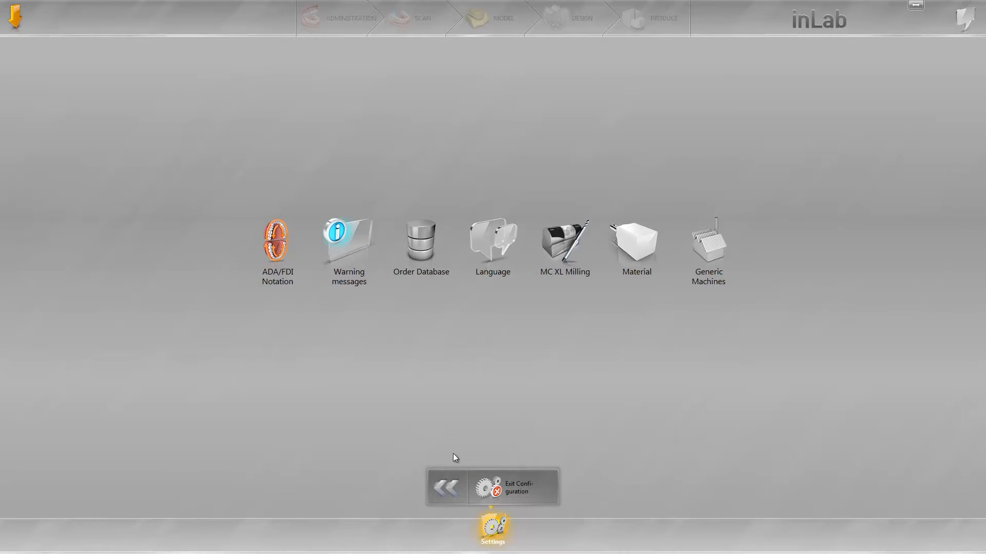
Open Devices and refresh the status of Rechts, Mitte, inEos X5 and Links.
left_click(493, 528)
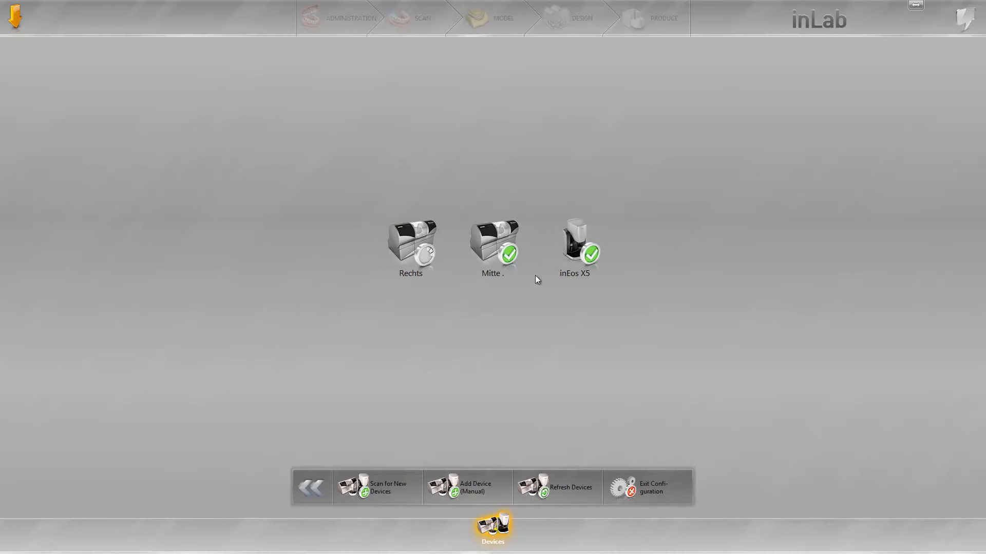
mouse_move(596, 325)
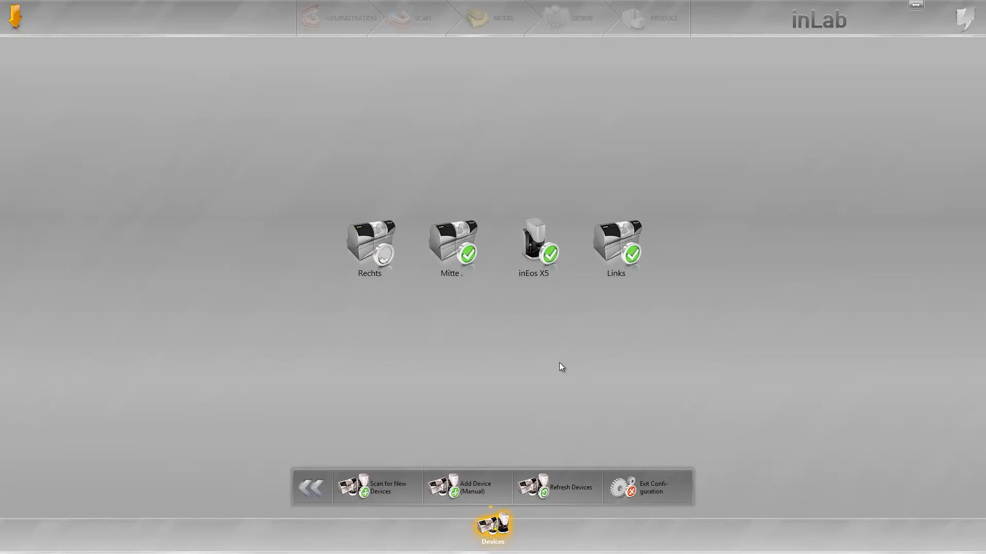
left_click(556, 487)
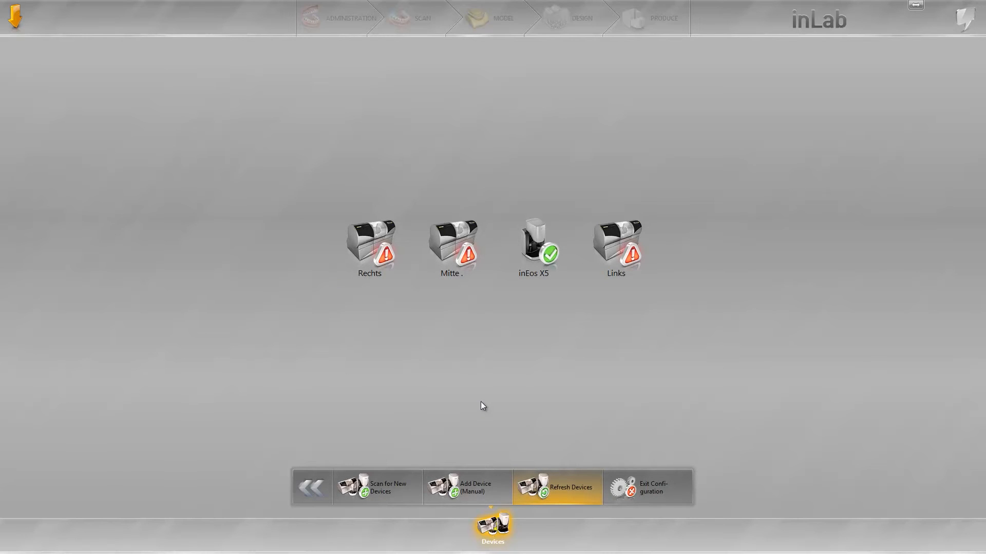
mouse_move(462, 258)
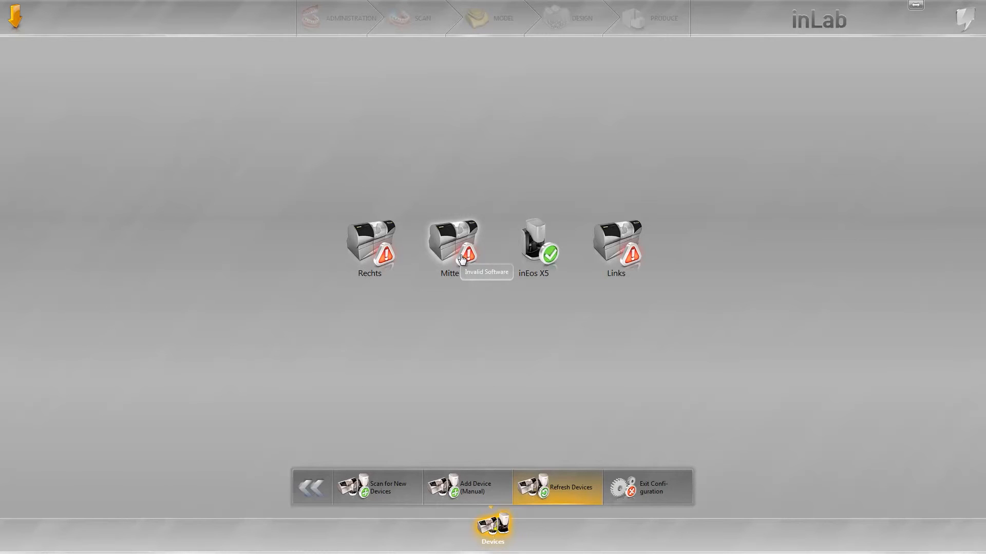
Open the Mitte mill's configuration and download new software to it.
left_click(453, 242)
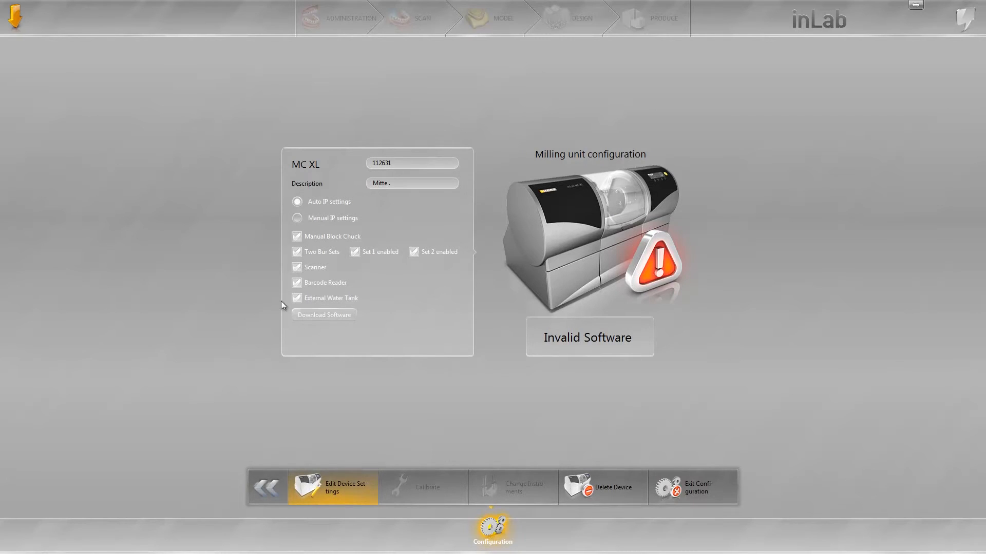
mouse_move(341, 323)
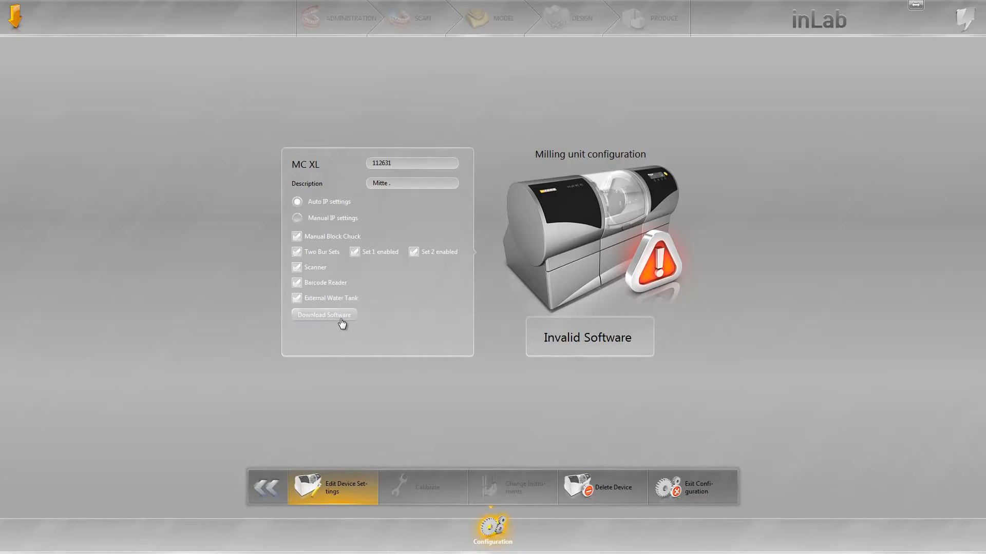
left_click(322, 314)
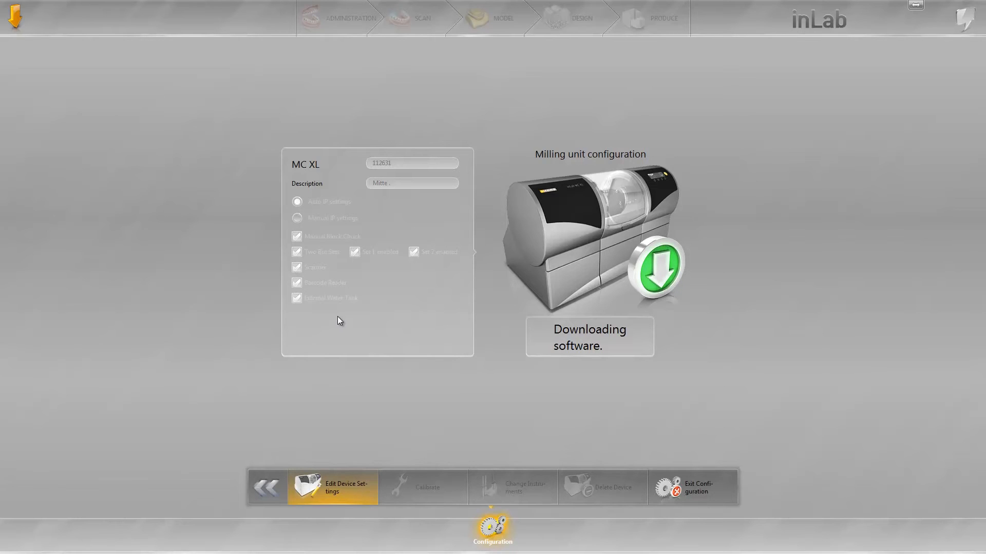
mouse_move(342, 401)
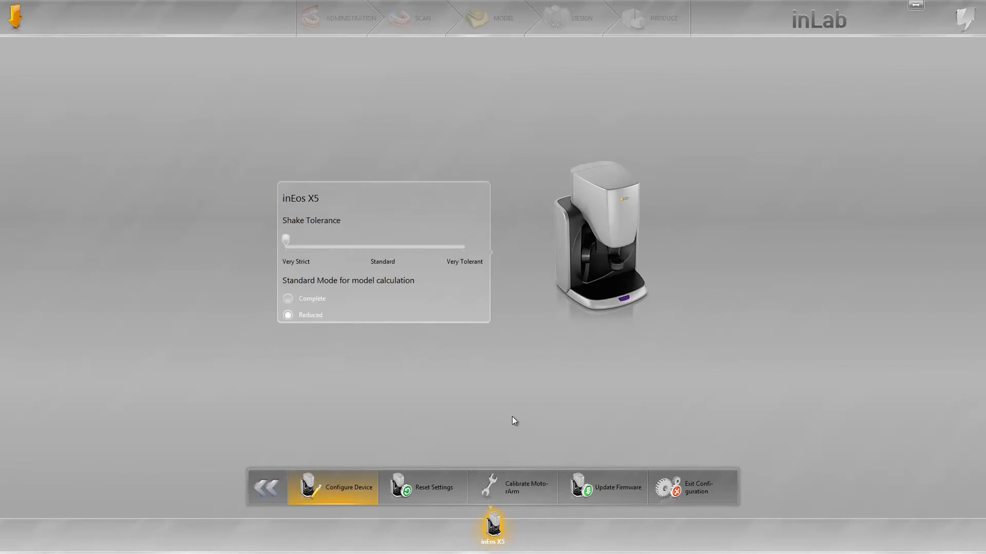
mouse_move(456, 264)
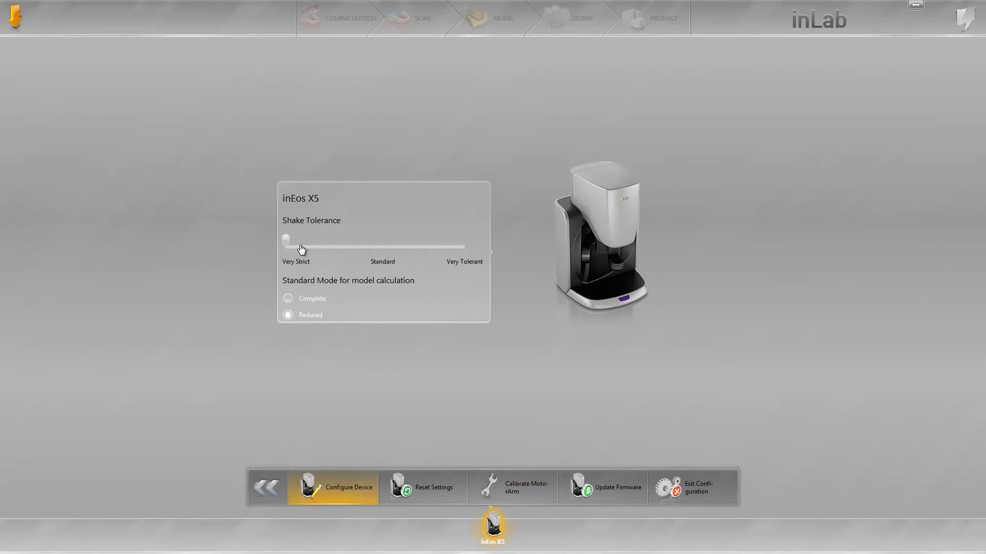
Leave inEos X5 shake tolerance at Very Strict and model calculation at Reduced, then confirm.
left_click_drag(285, 240, 374, 239)
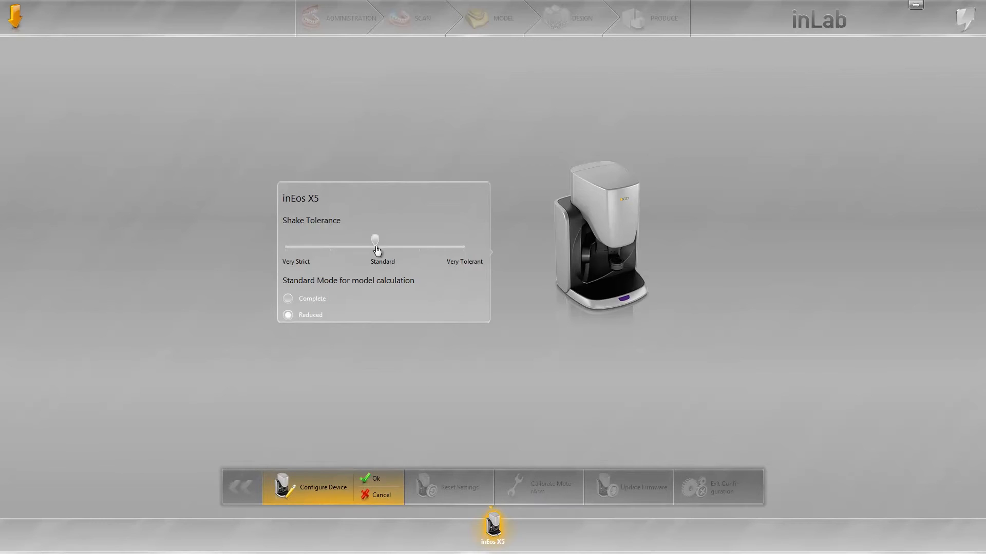
left_click_drag(374, 239, 286, 239)
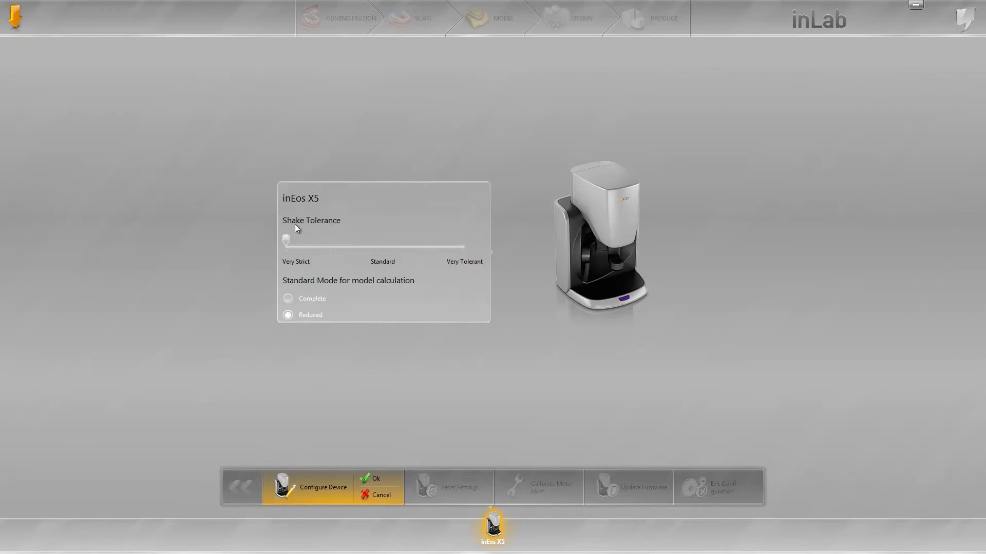
mouse_move(288, 280)
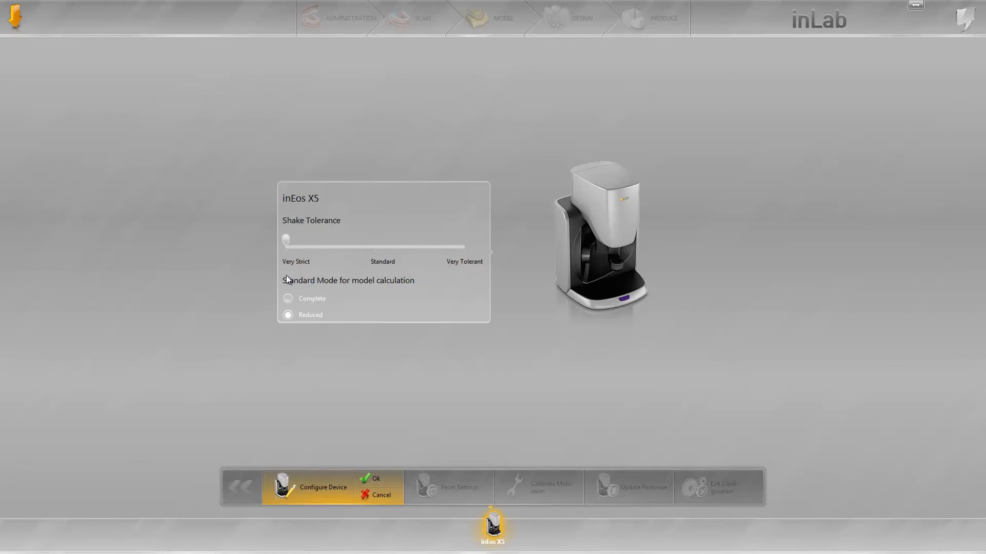
mouse_move(217, 281)
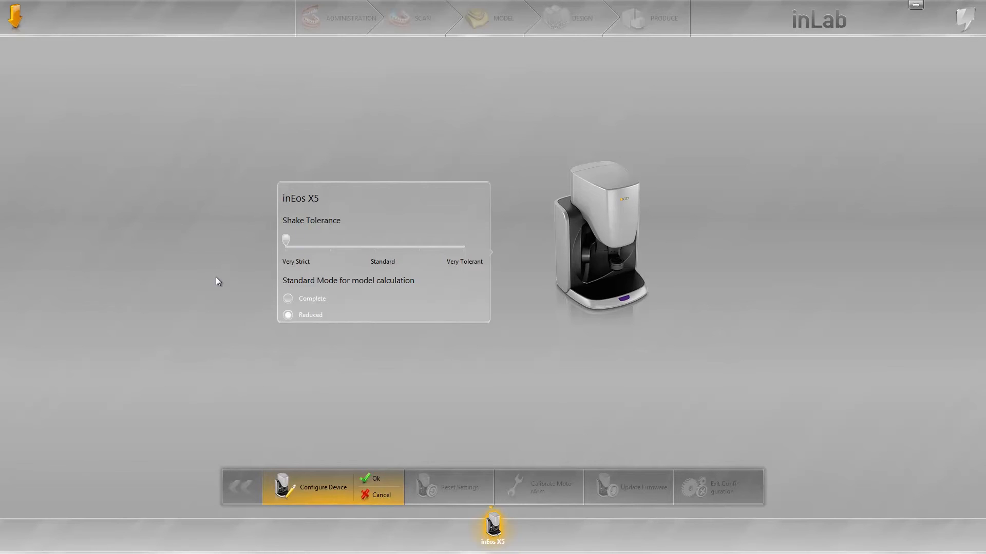
mouse_move(363, 289)
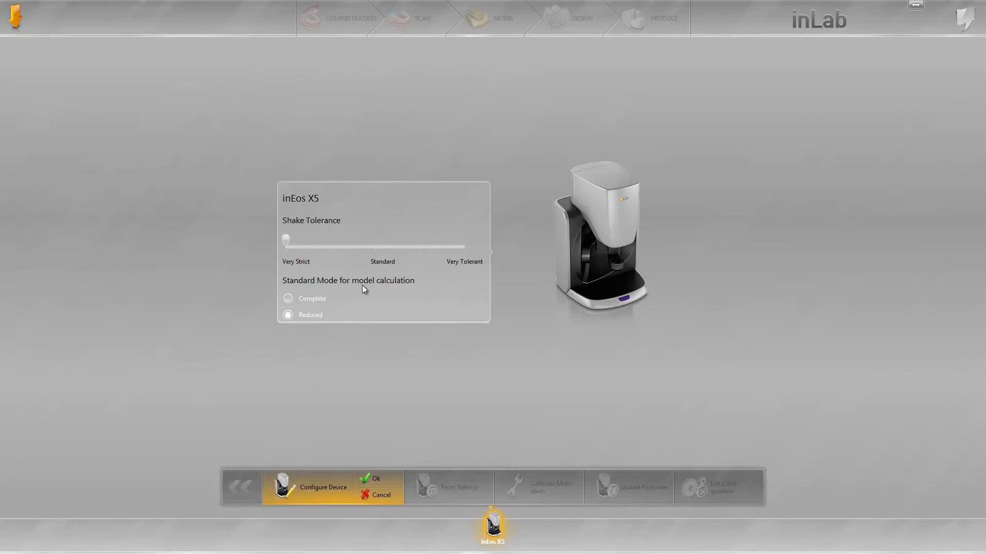
mouse_move(409, 301)
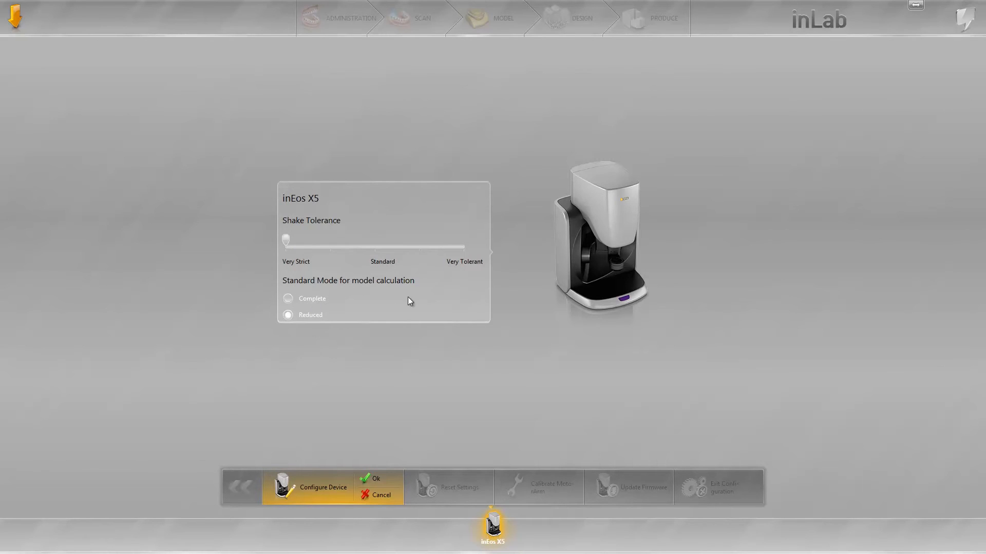
left_click(288, 299)
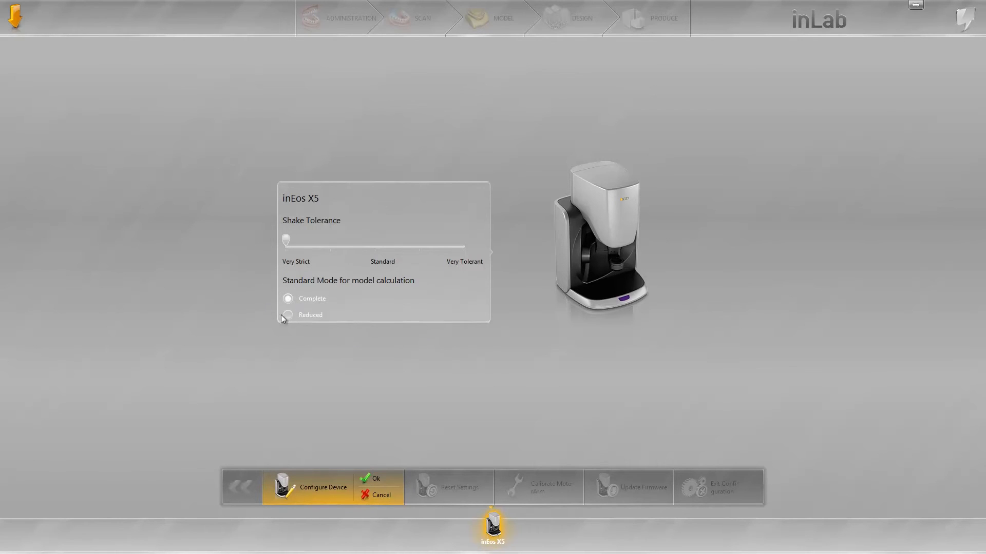
left_click(288, 314)
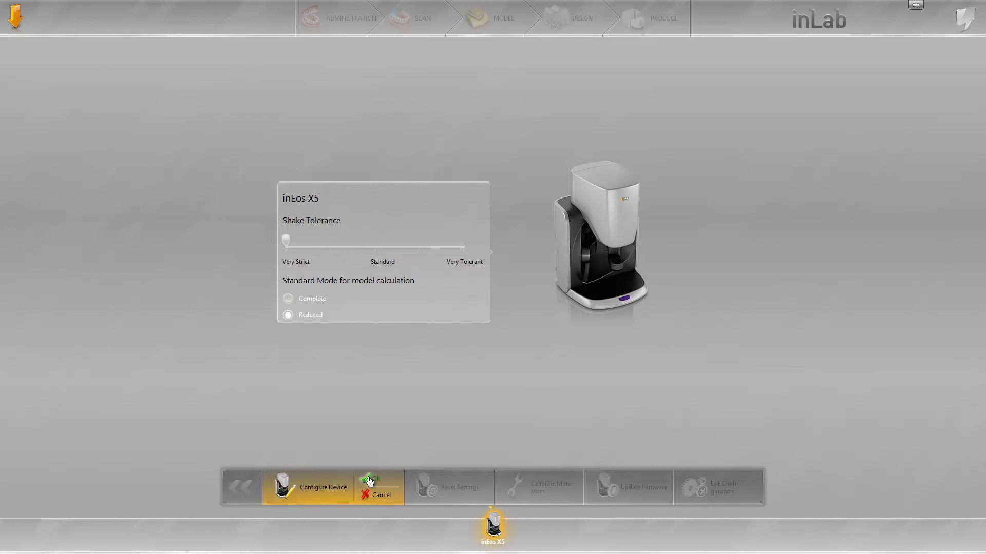
left_click(375, 494)
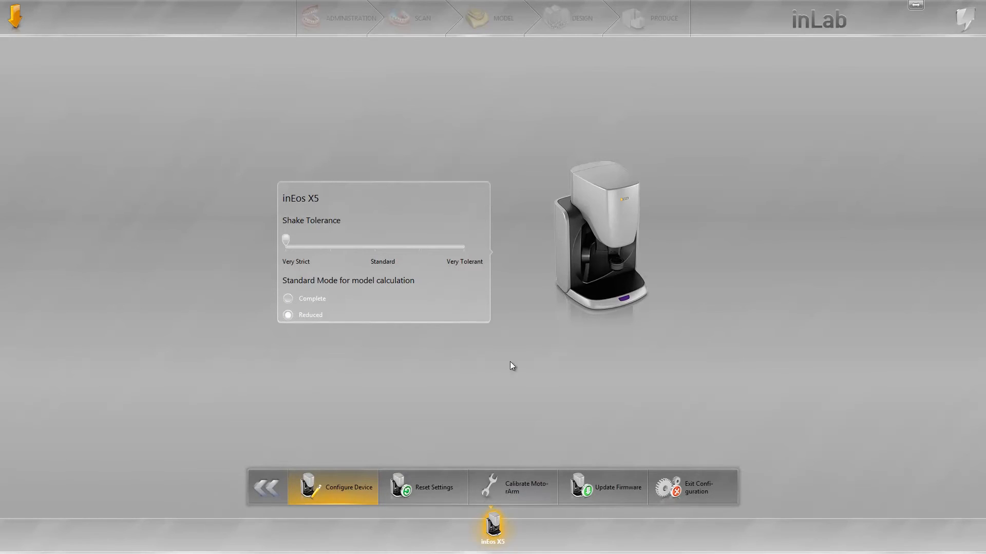
mouse_move(544, 521)
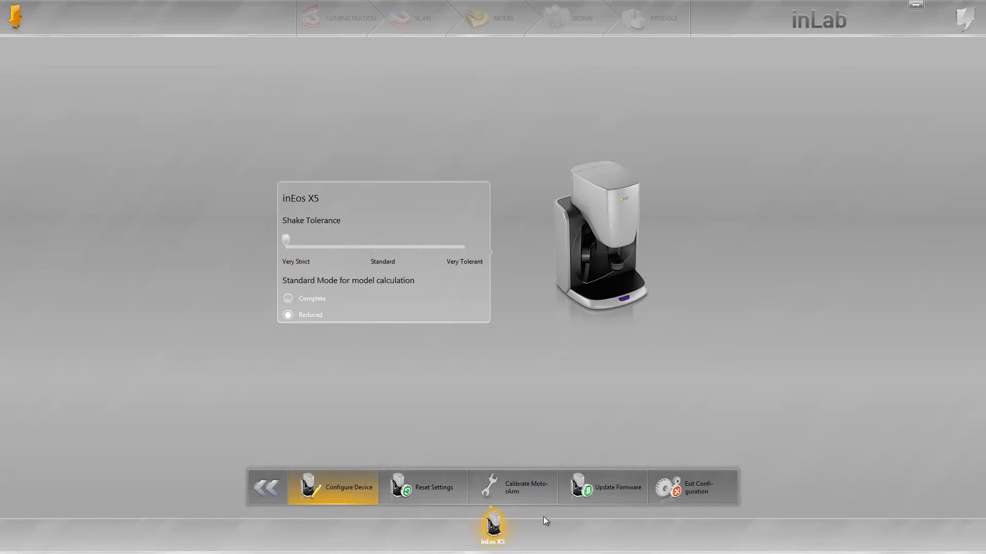
mouse_move(620, 454)
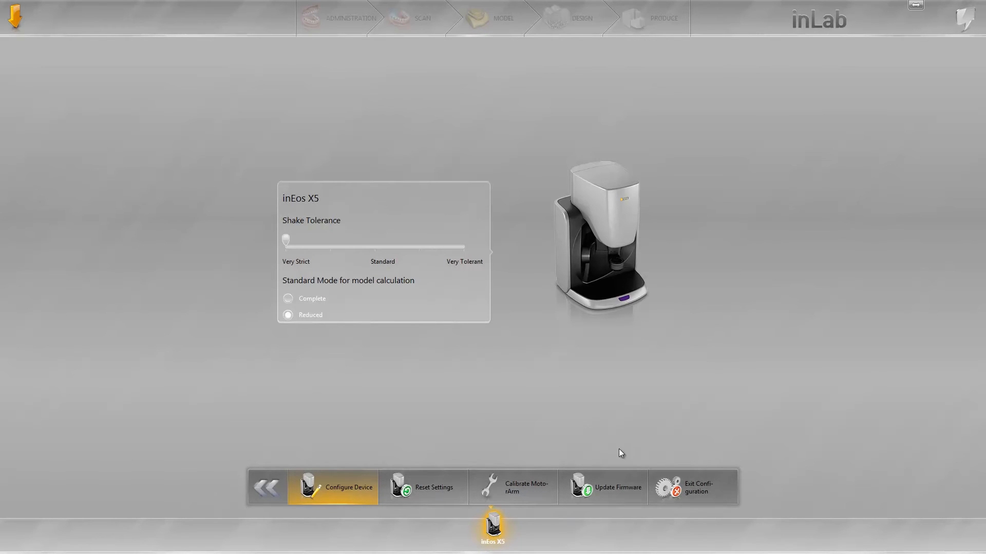
mouse_move(591, 526)
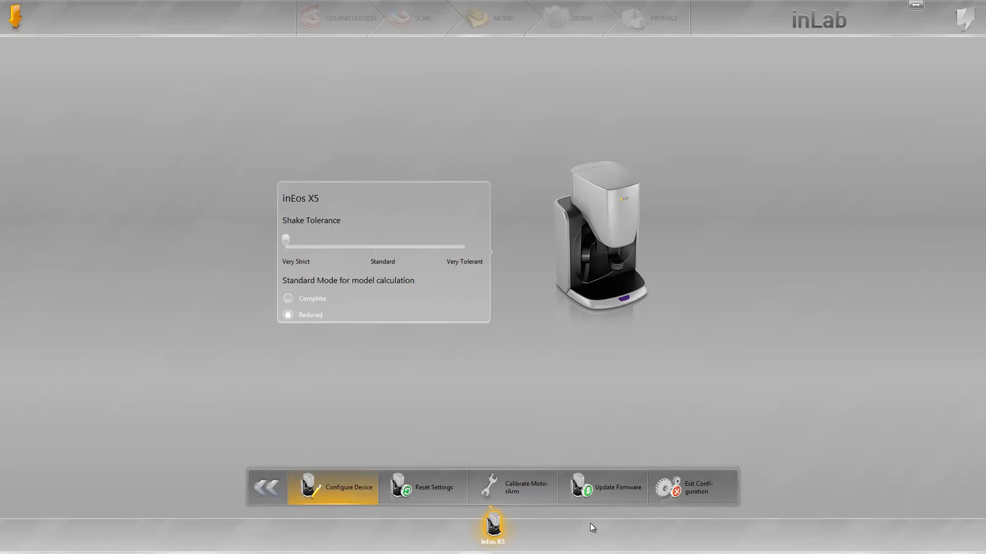
mouse_move(582, 459)
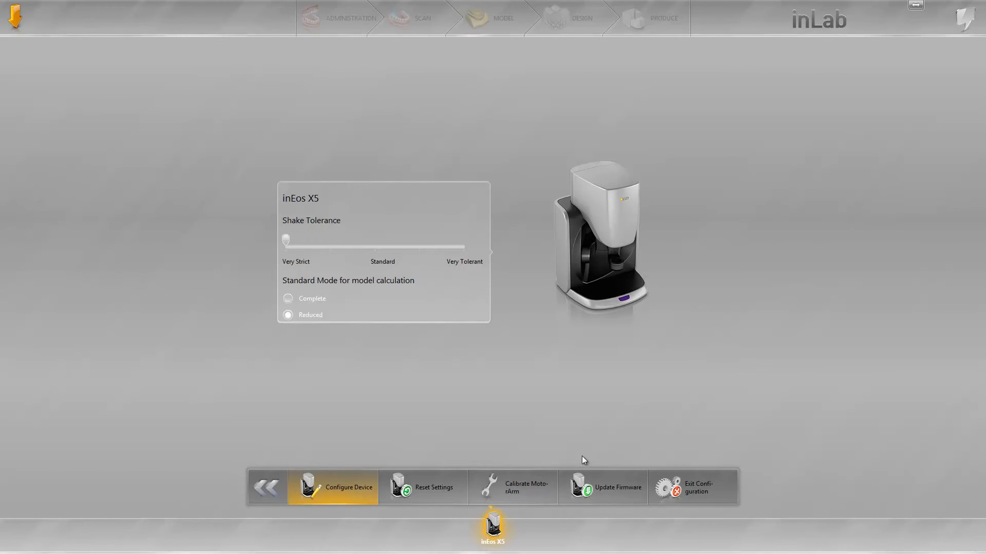
mouse_move(564, 474)
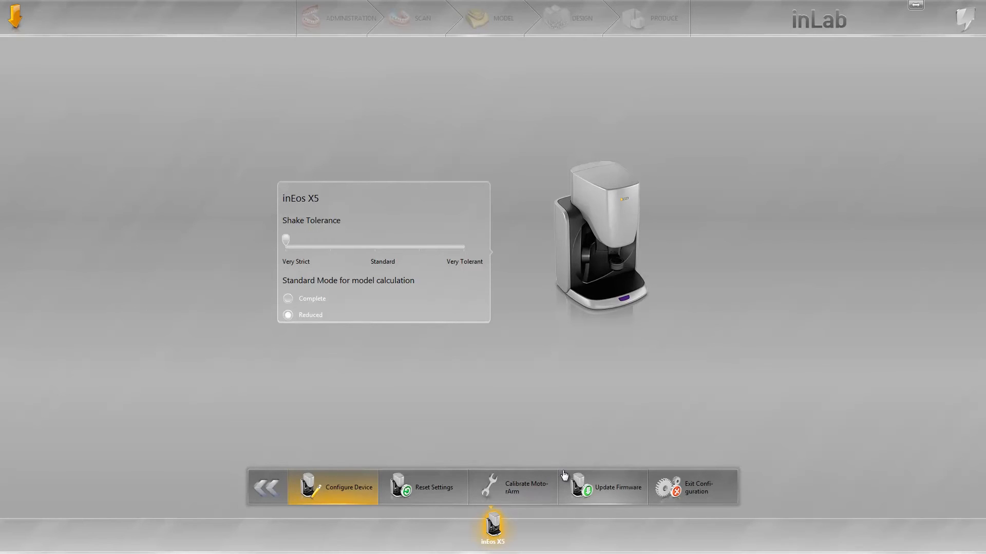
mouse_move(609, 499)
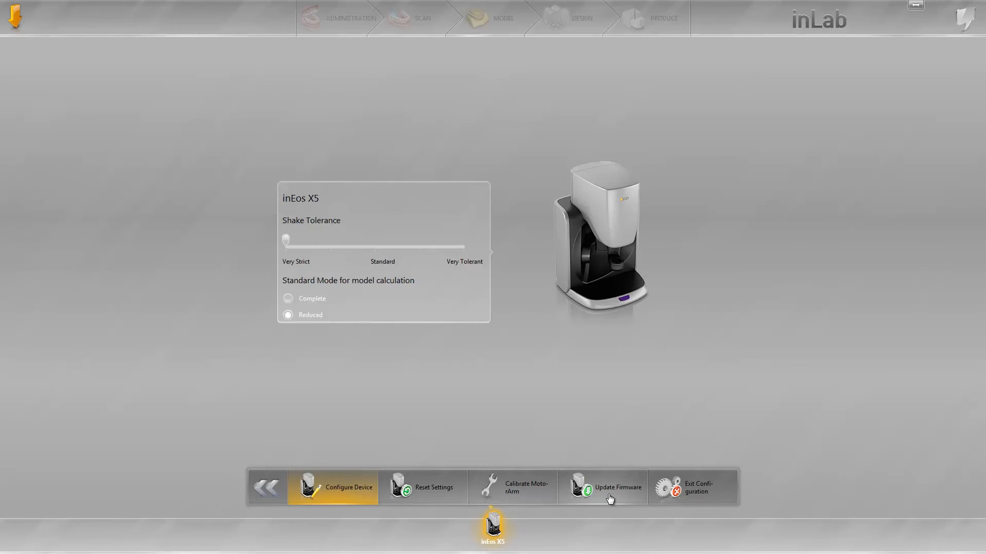
mouse_move(589, 493)
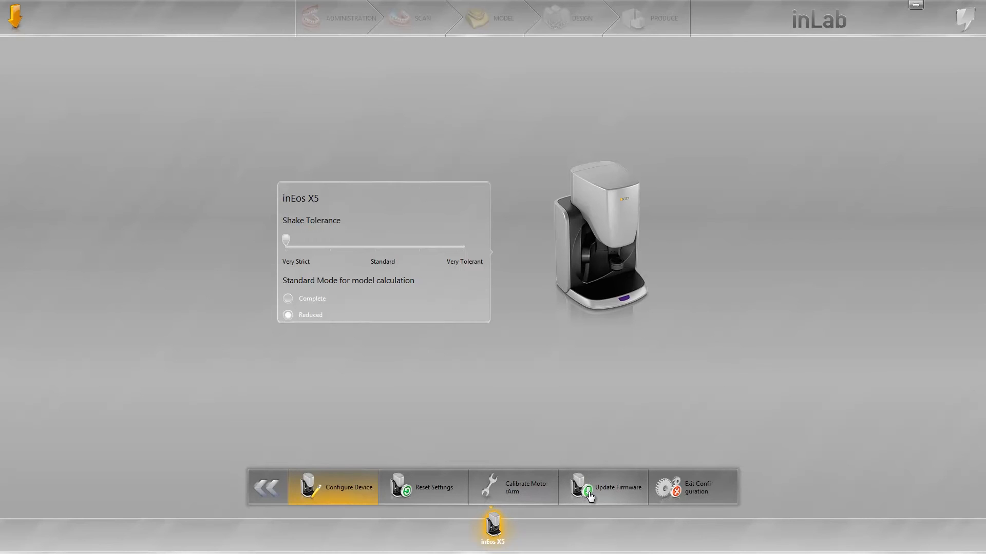
mouse_move(640, 437)
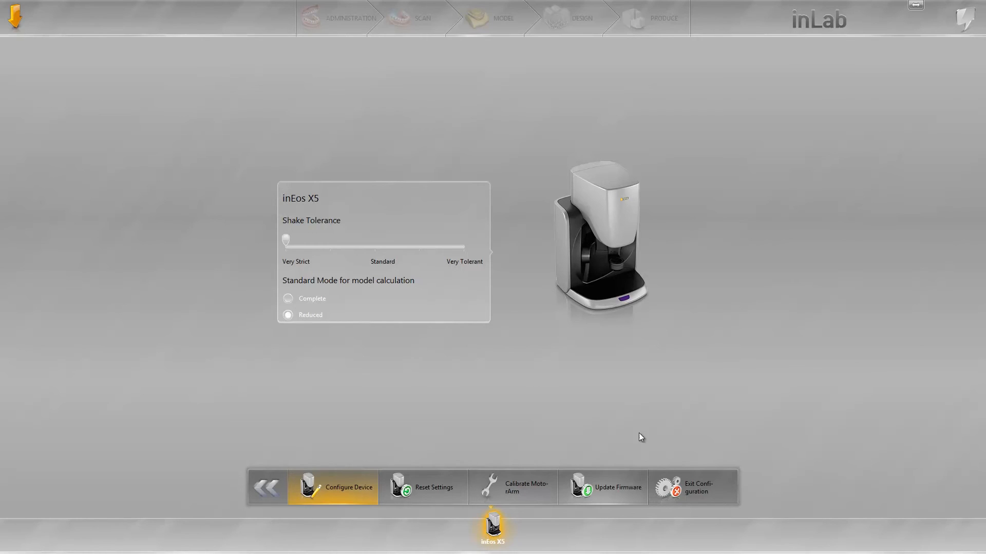
Go back from the inEos X5 device settings to the Configuration screen.
left_click(266, 489)
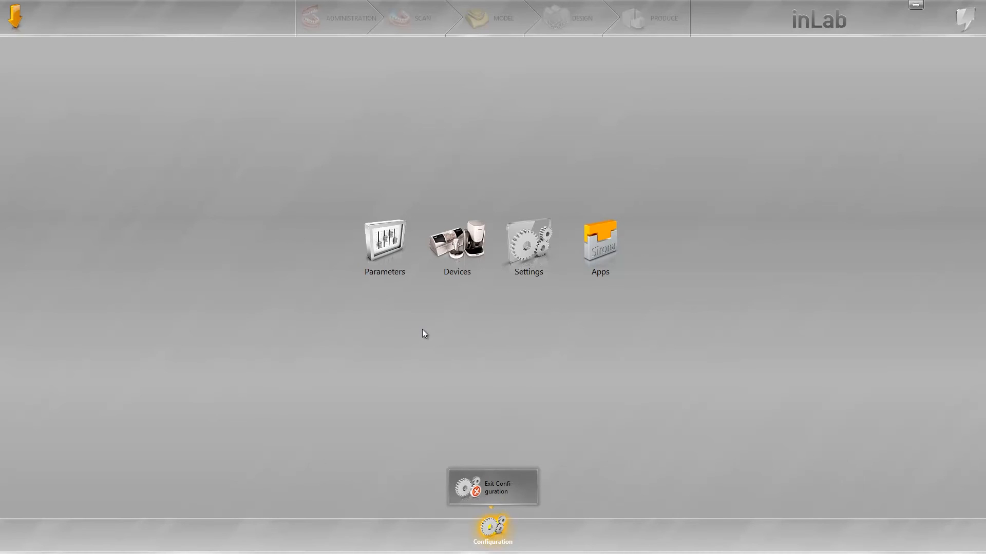
Open Parameters on the Configuration screen and select the Crown category.
left_click(384, 245)
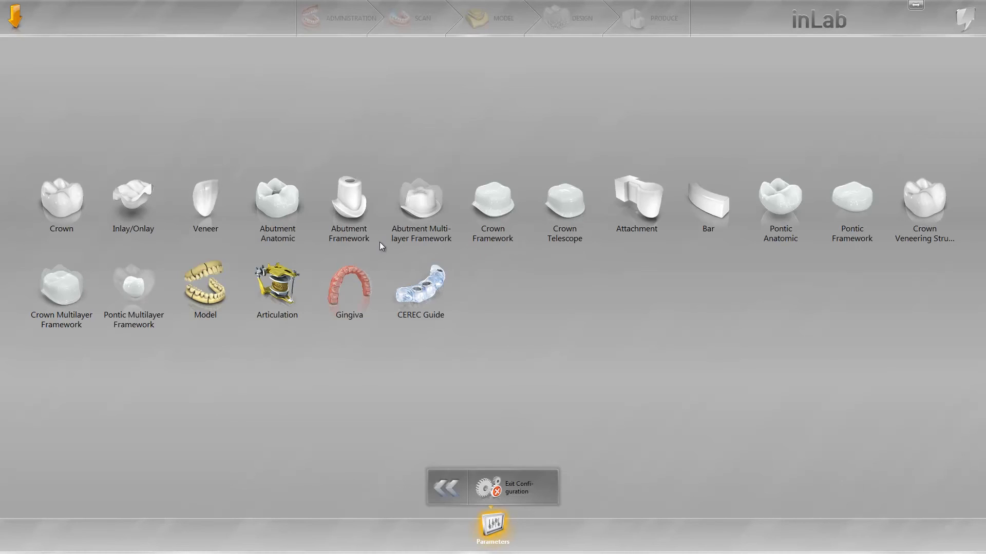
mouse_move(946, 206)
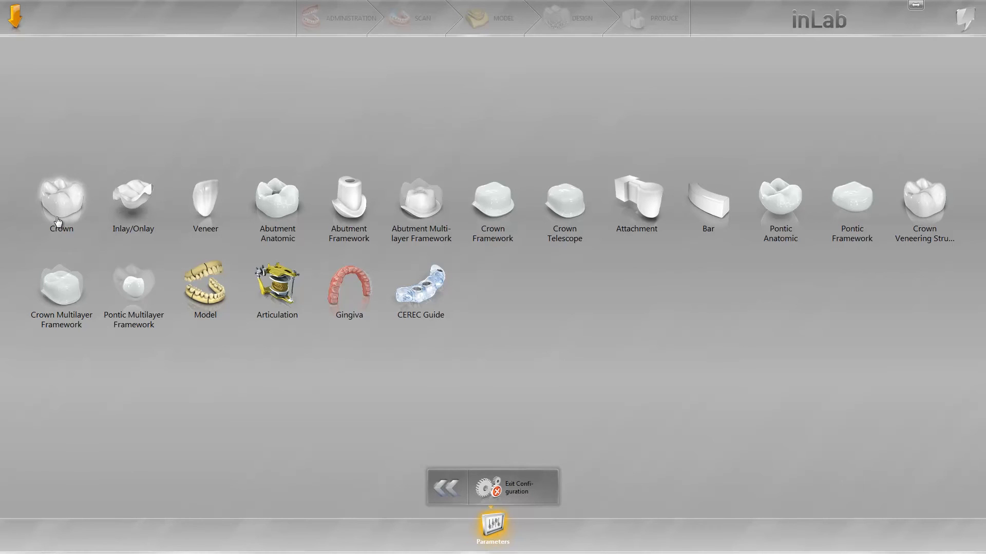
left_click(61, 200)
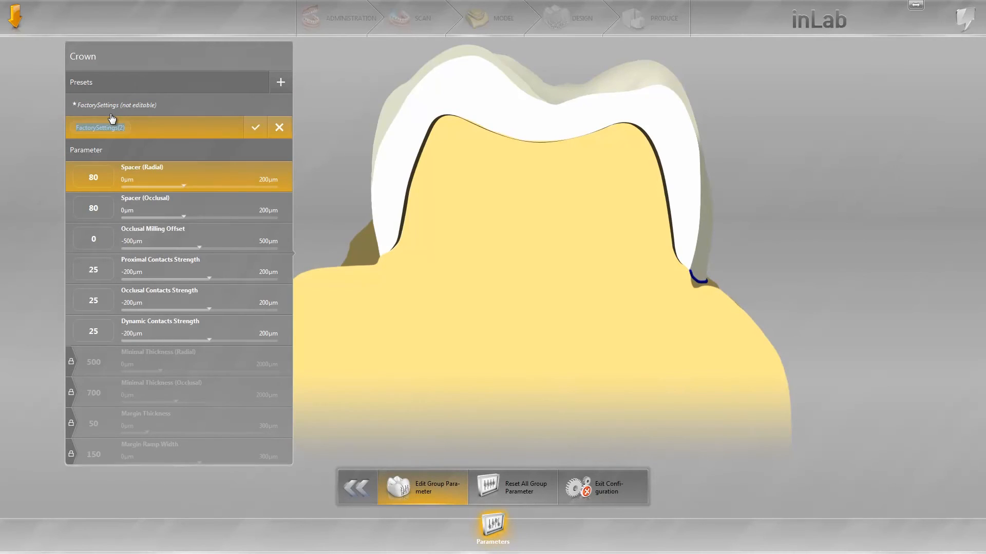
Name the new crown preset 'Dr. Mustermann' and unlock the margin thickness settings.
type("Dr. Mustermann")
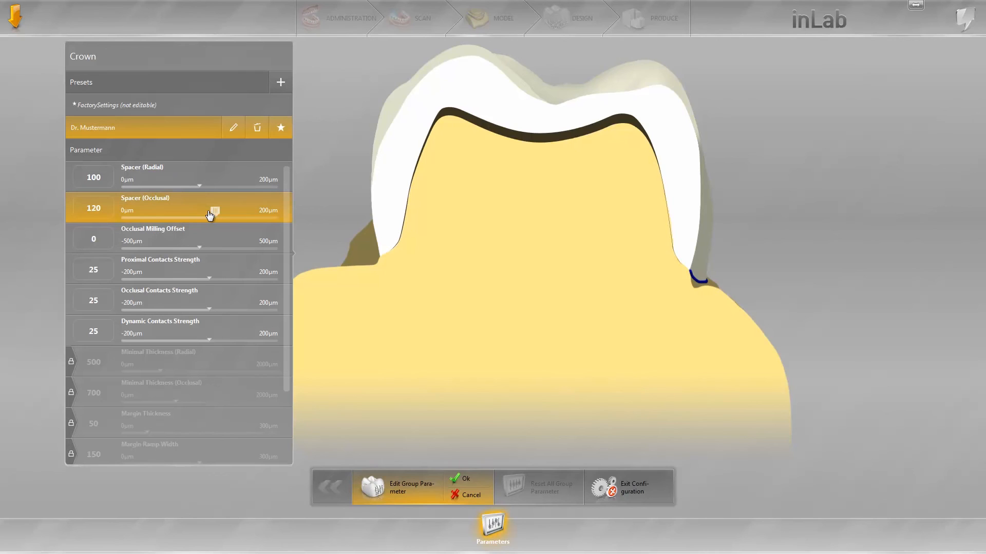
mouse_move(199, 244)
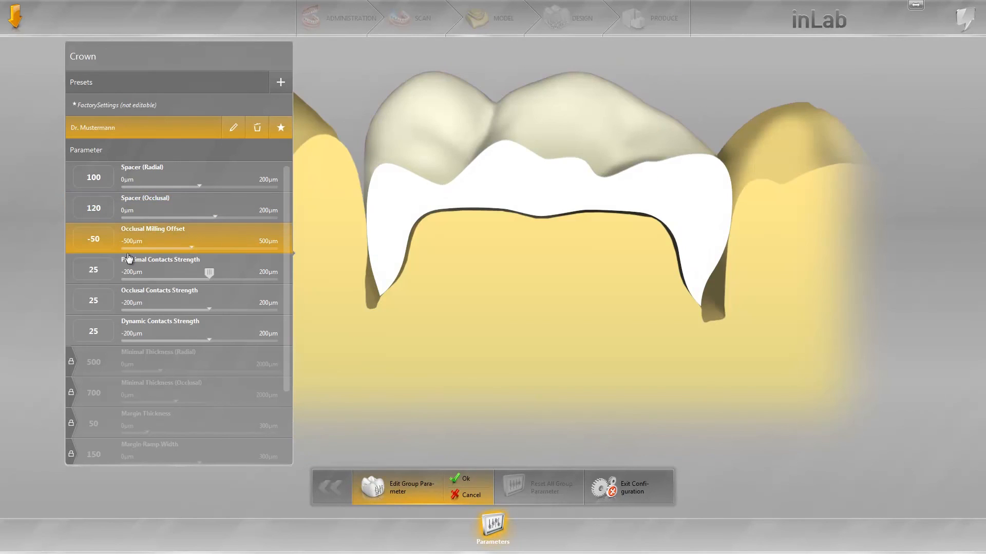
scroll("down", 3)
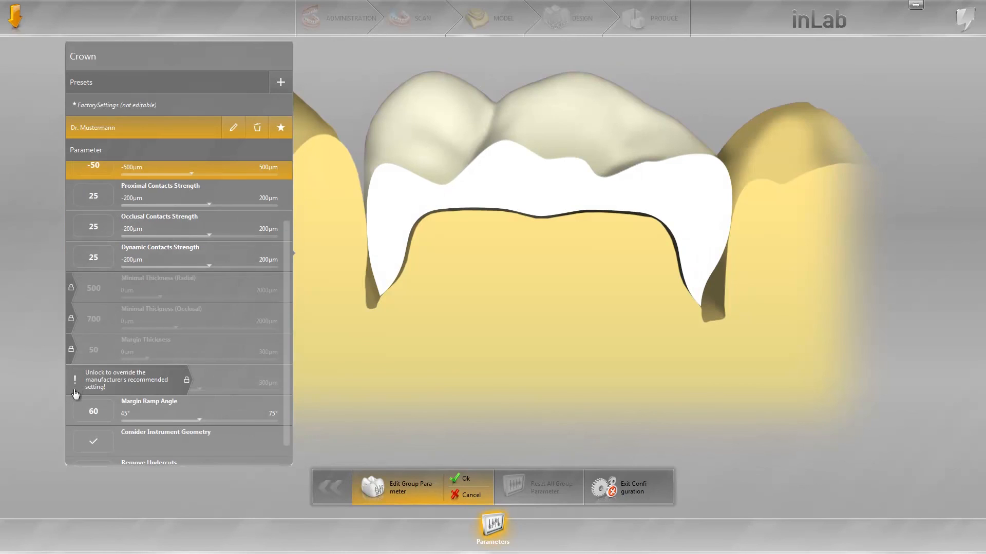
left_click(71, 382)
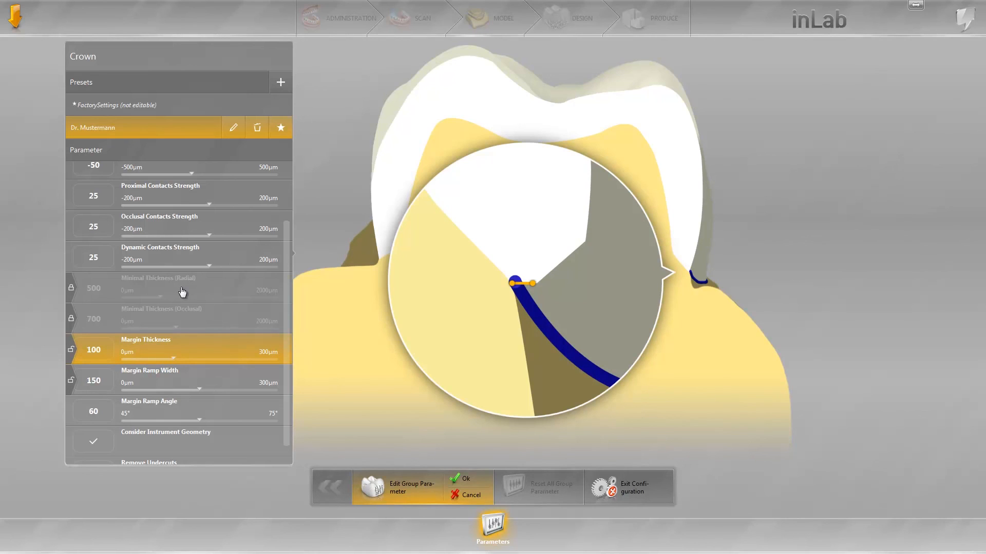
scroll("up", 3)
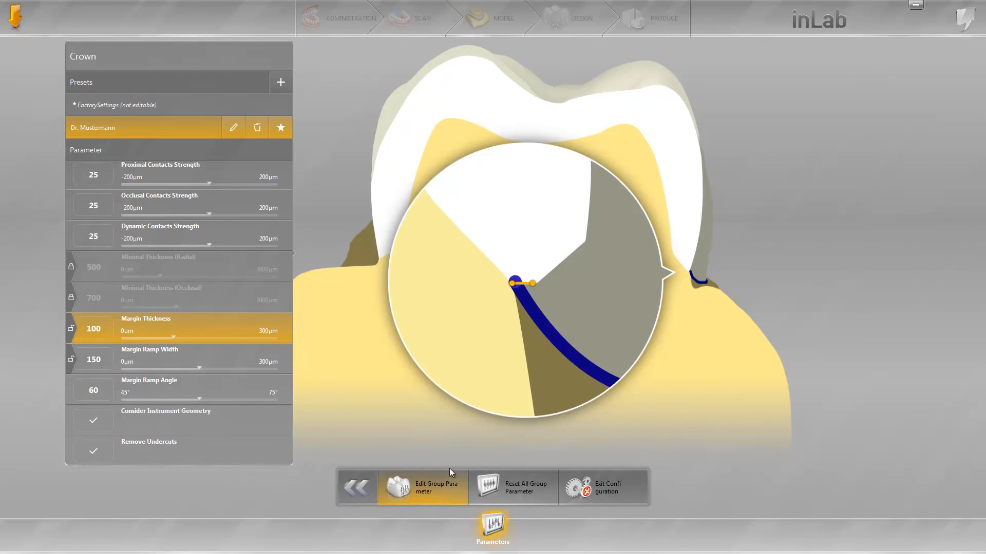
mouse_move(128, 129)
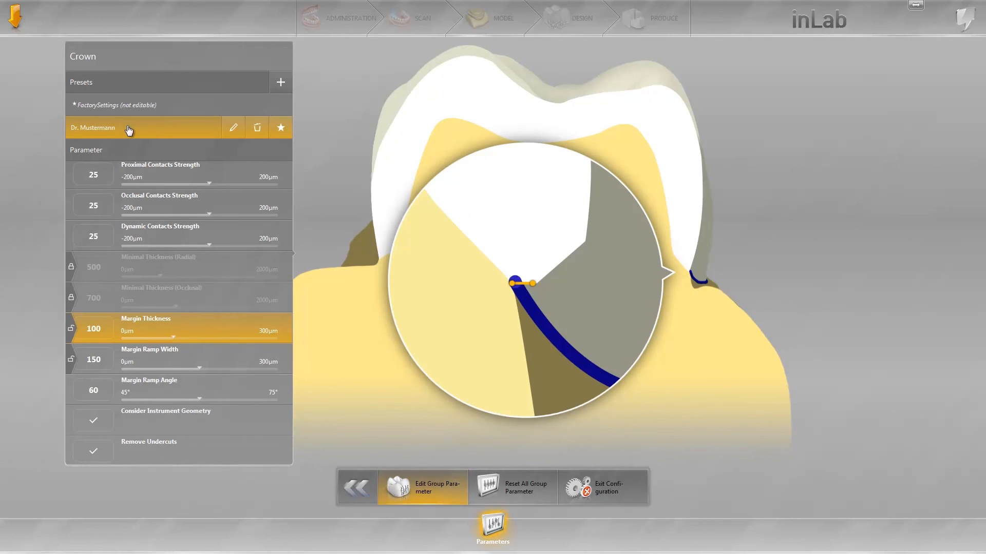
mouse_move(88, 112)
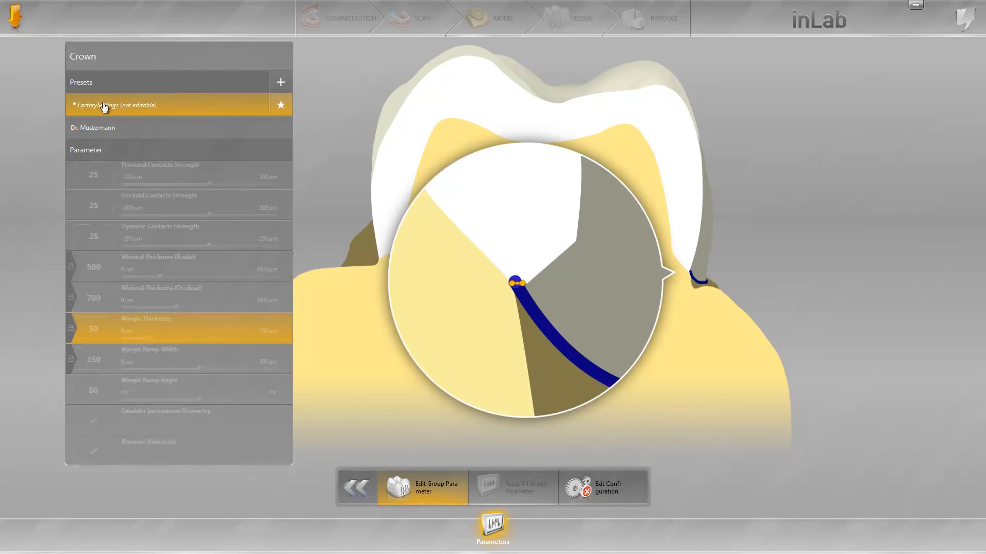
mouse_move(104, 132)
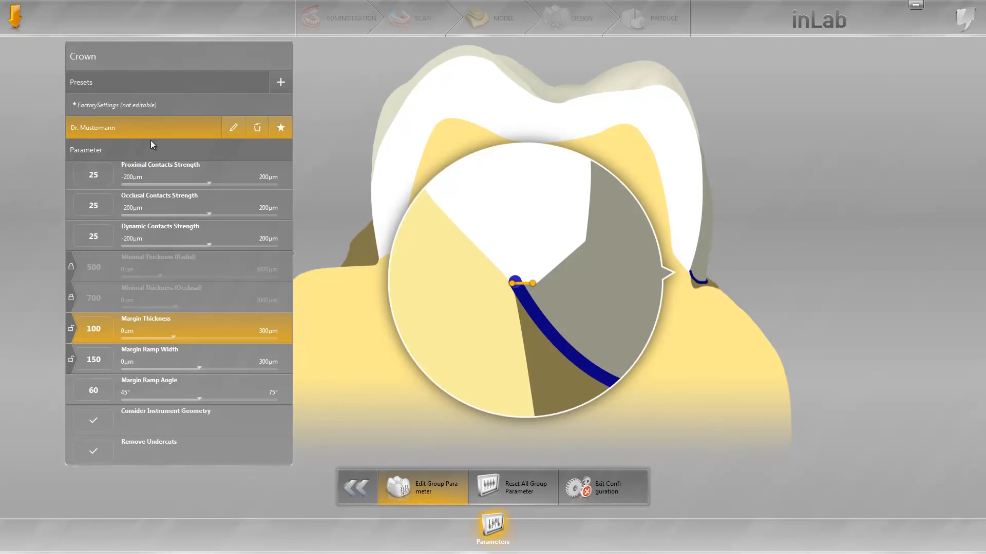
mouse_move(357, 487)
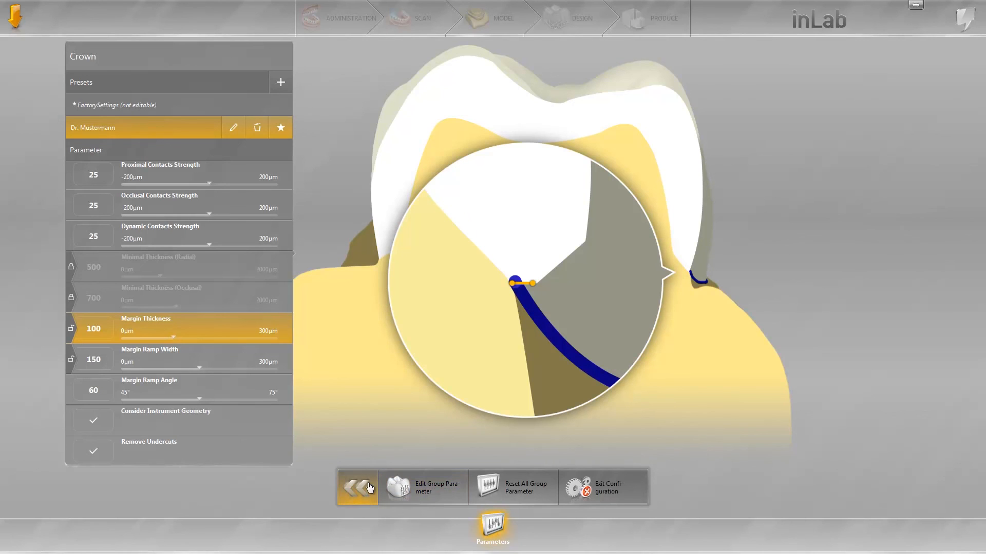
Go back from the crown parameters to the restoration types list.
left_click(357, 487)
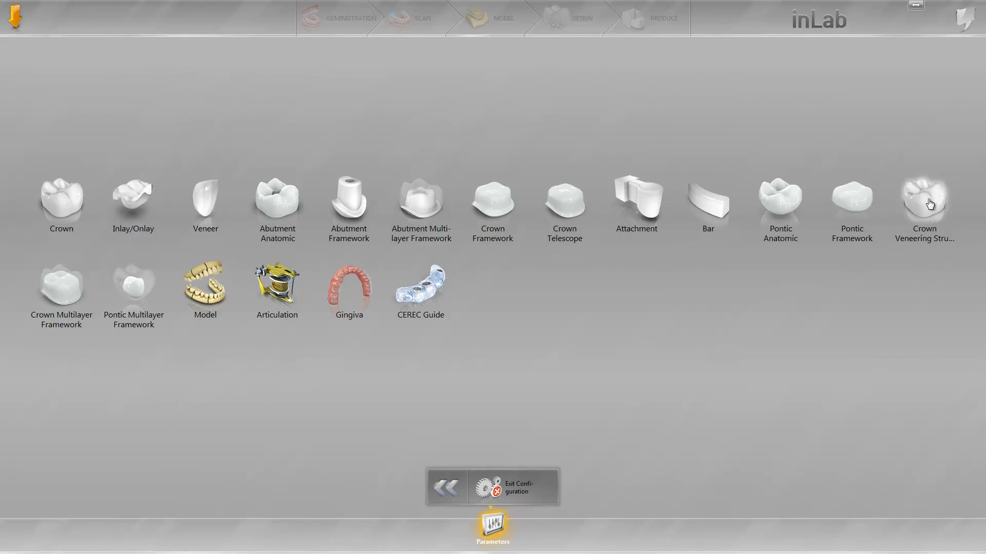
mouse_move(280, 510)
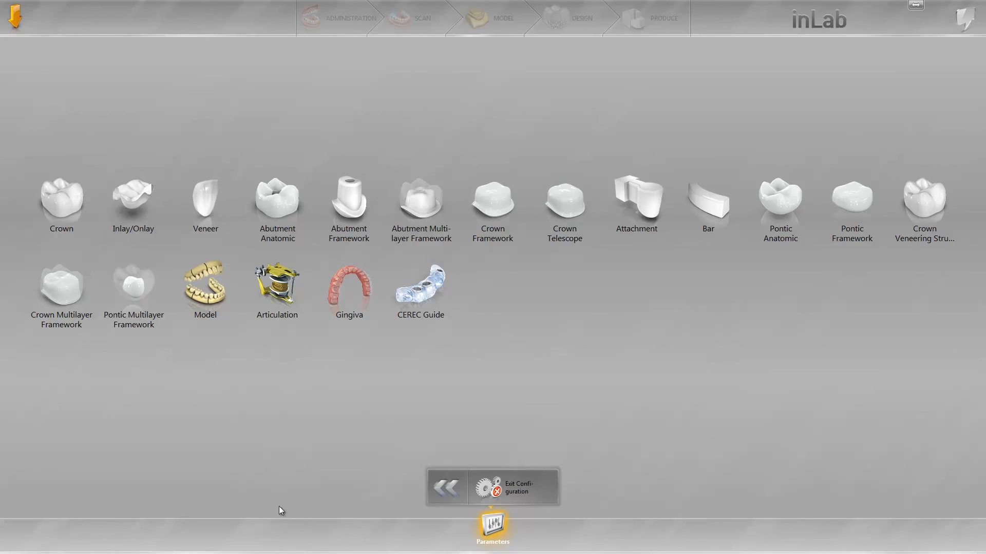